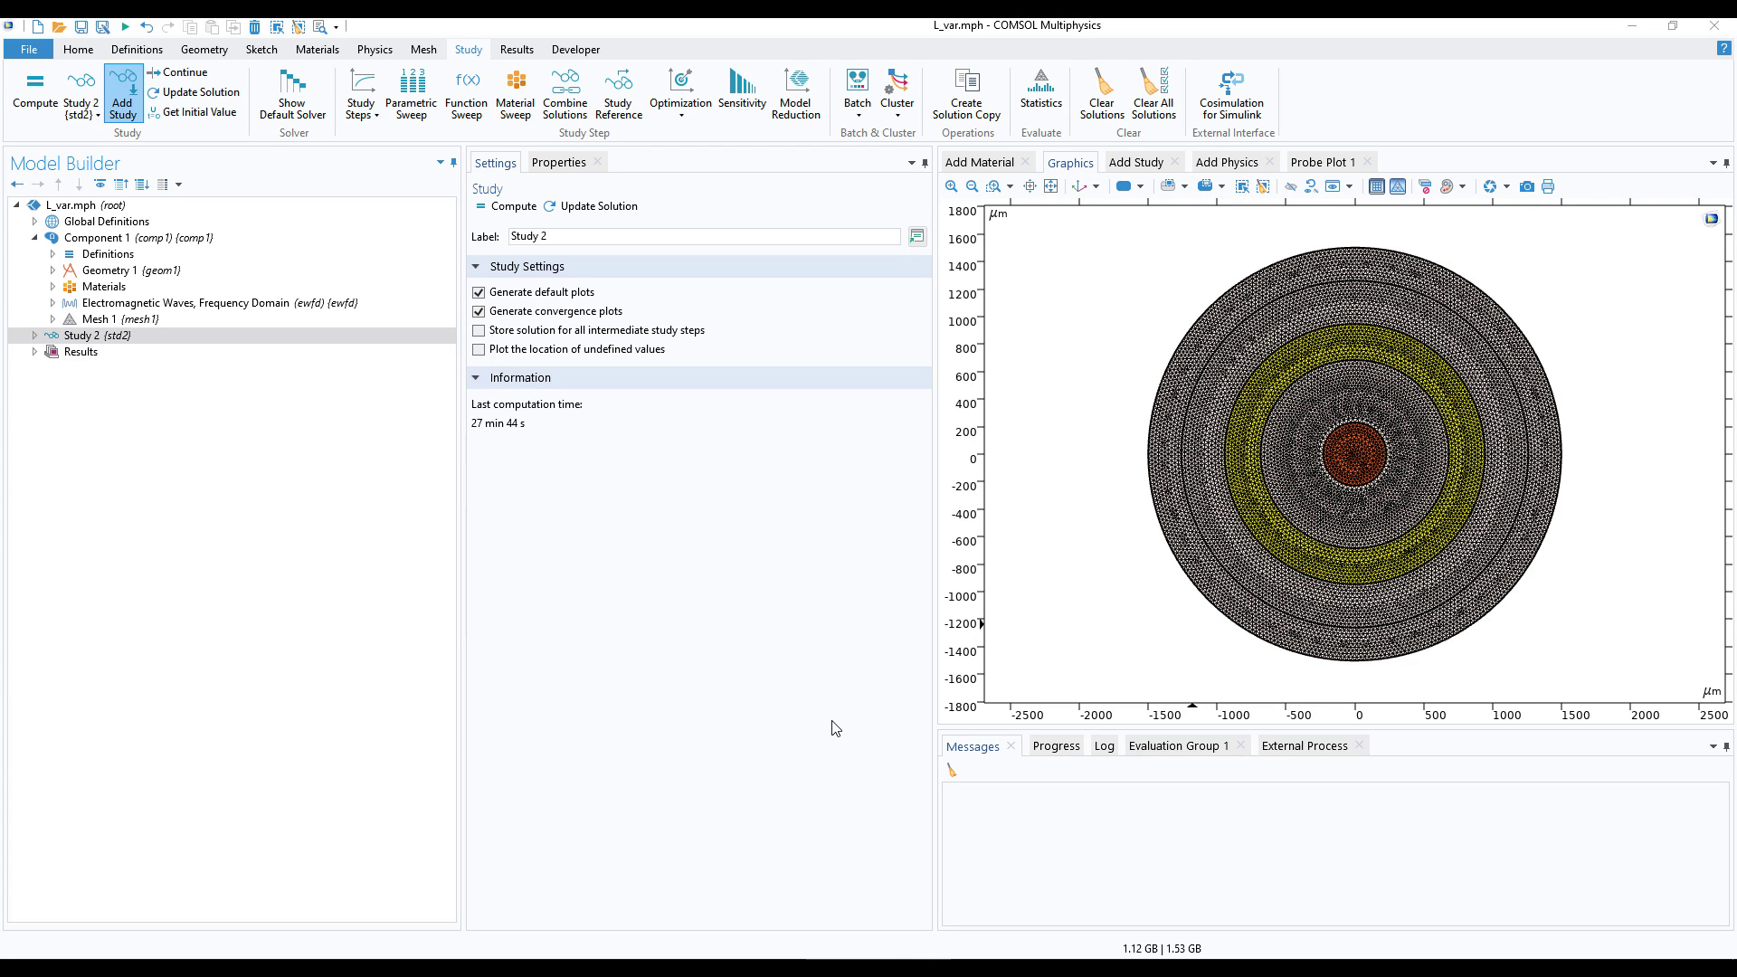
{"action": "mouse_move", "coordinate": [848, 730]}
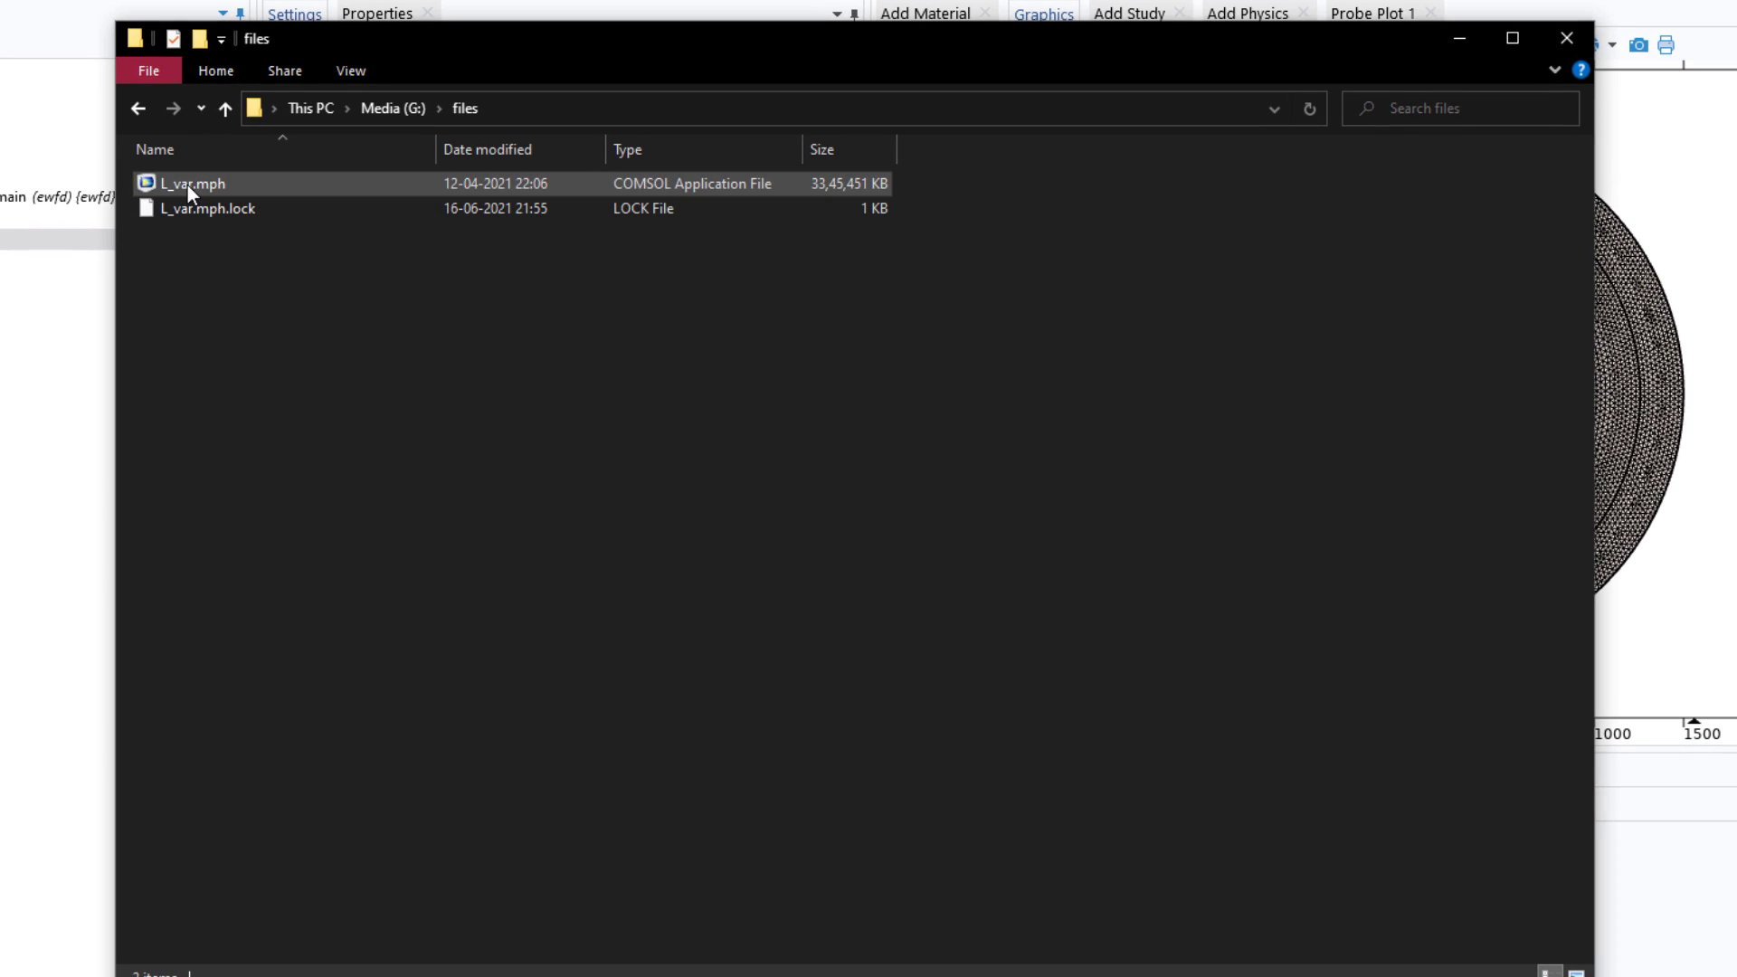
Pick the original L_var.mph model and clear all meshes from Mesh 1, confirming Yes.
{"action": "left_click", "coordinate": [286, 329]}
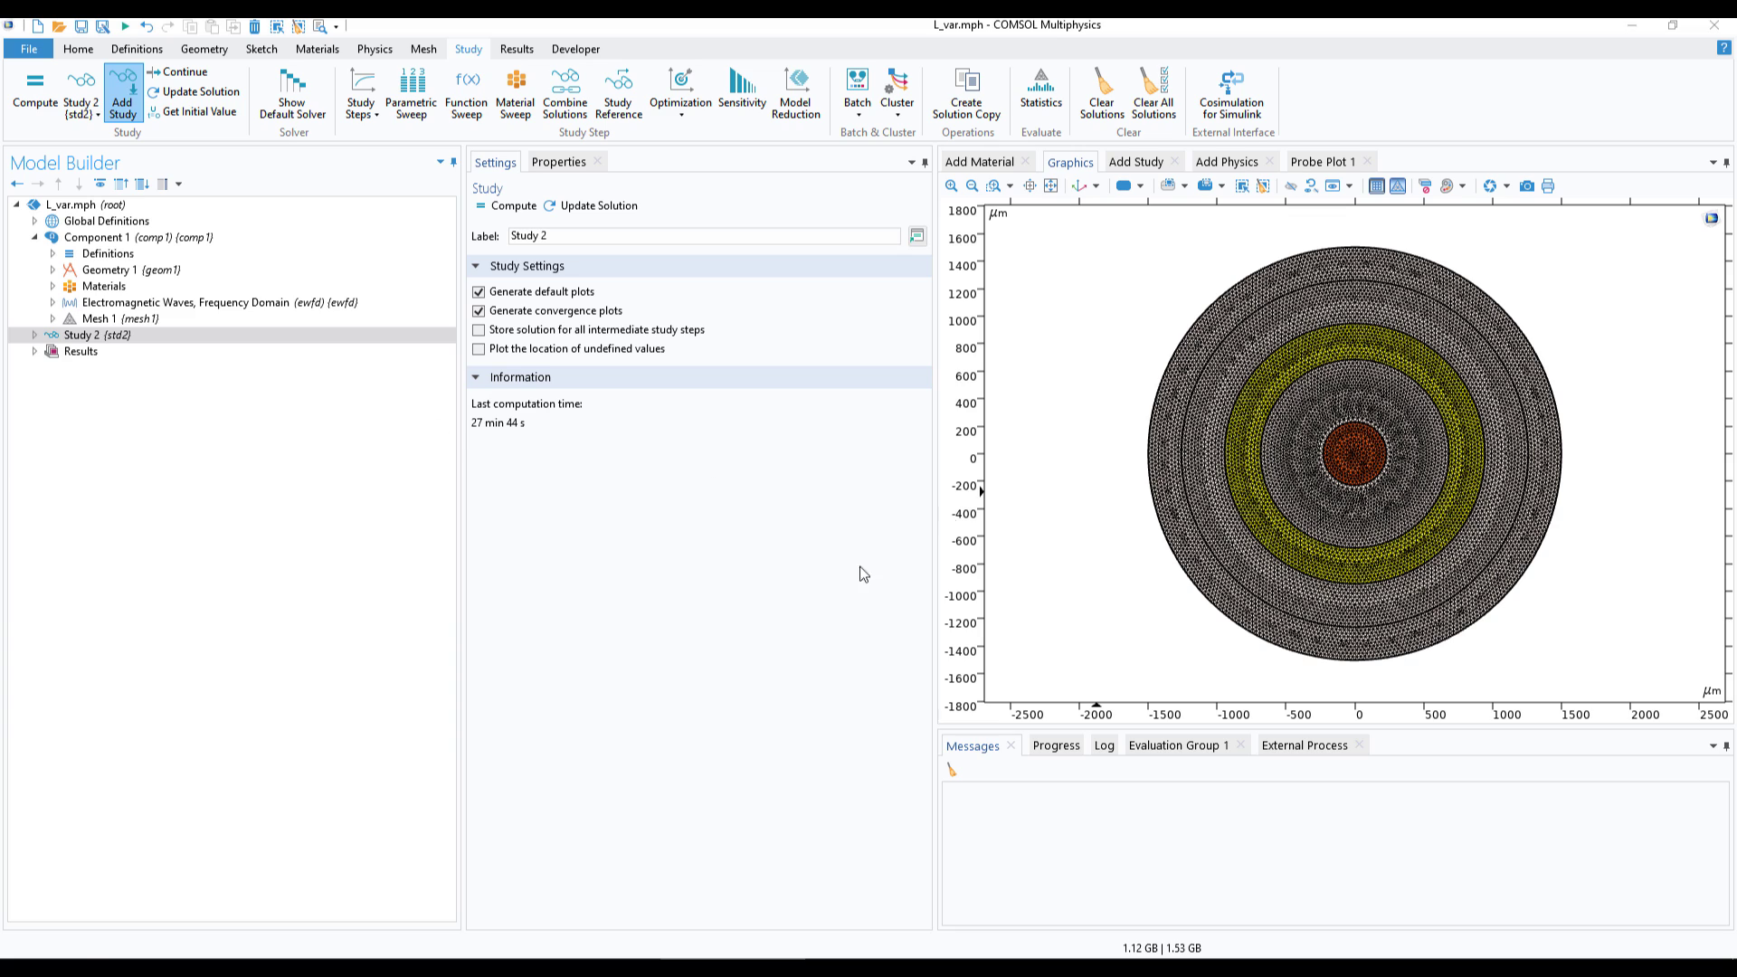
{"action": "mouse_move", "coordinate": [1082, 263]}
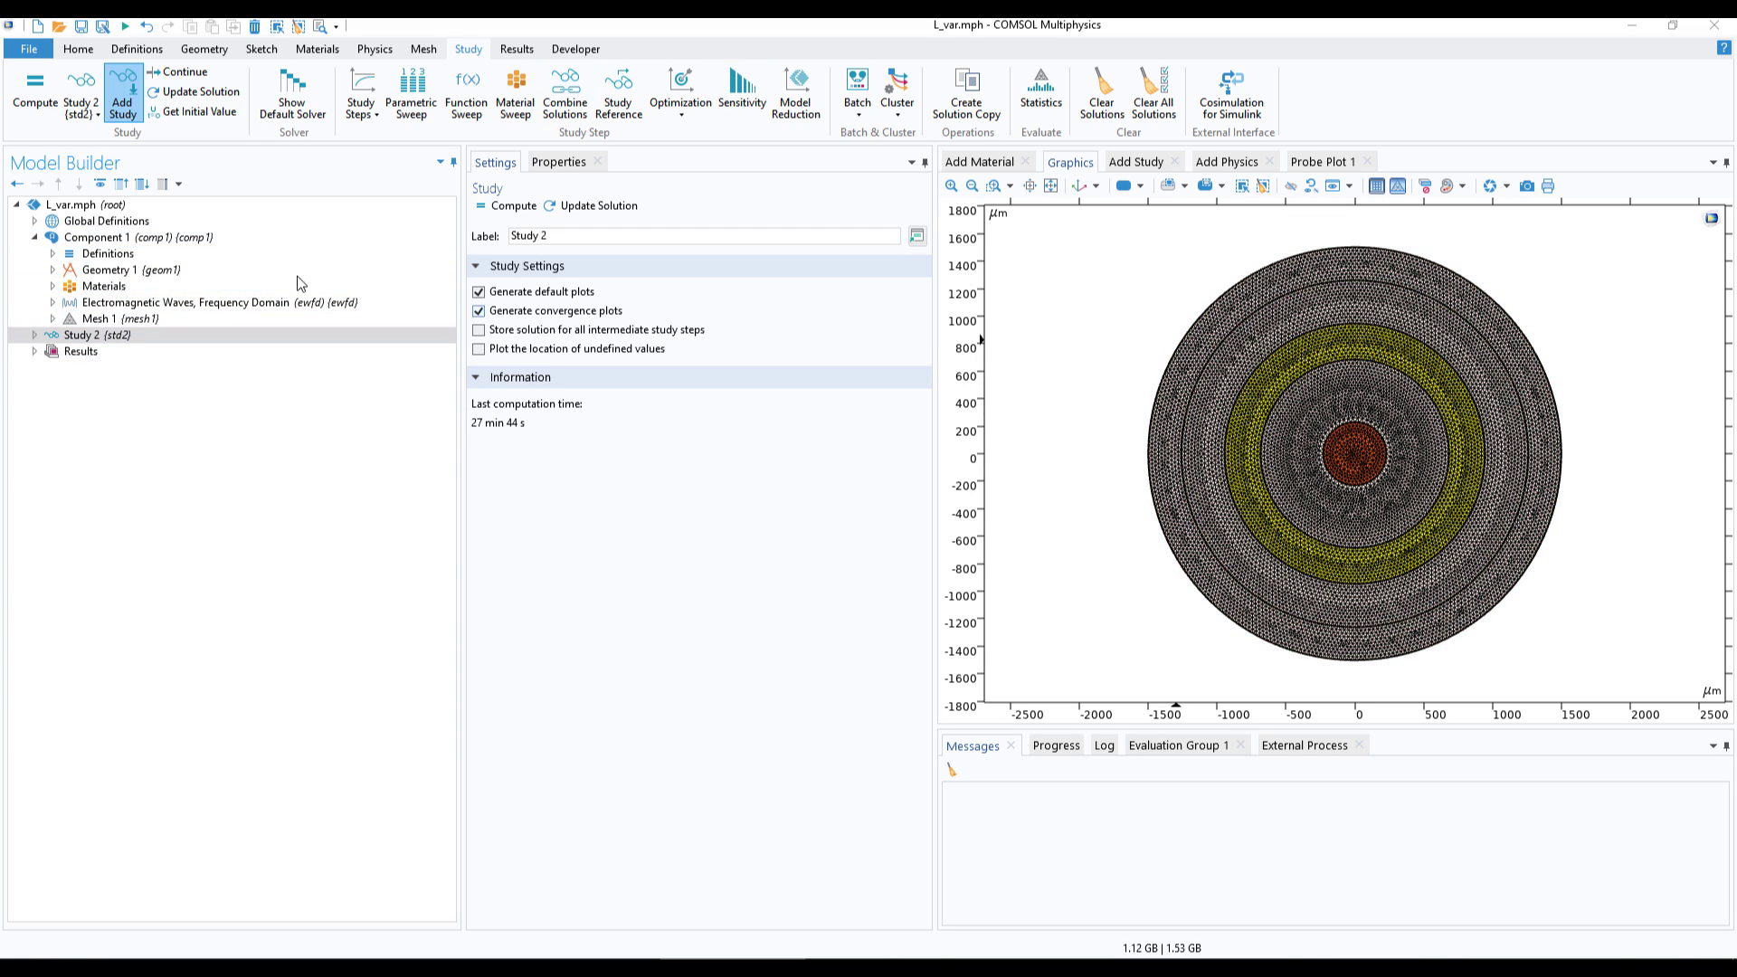
{"action": "left_click", "coordinate": [107, 319]}
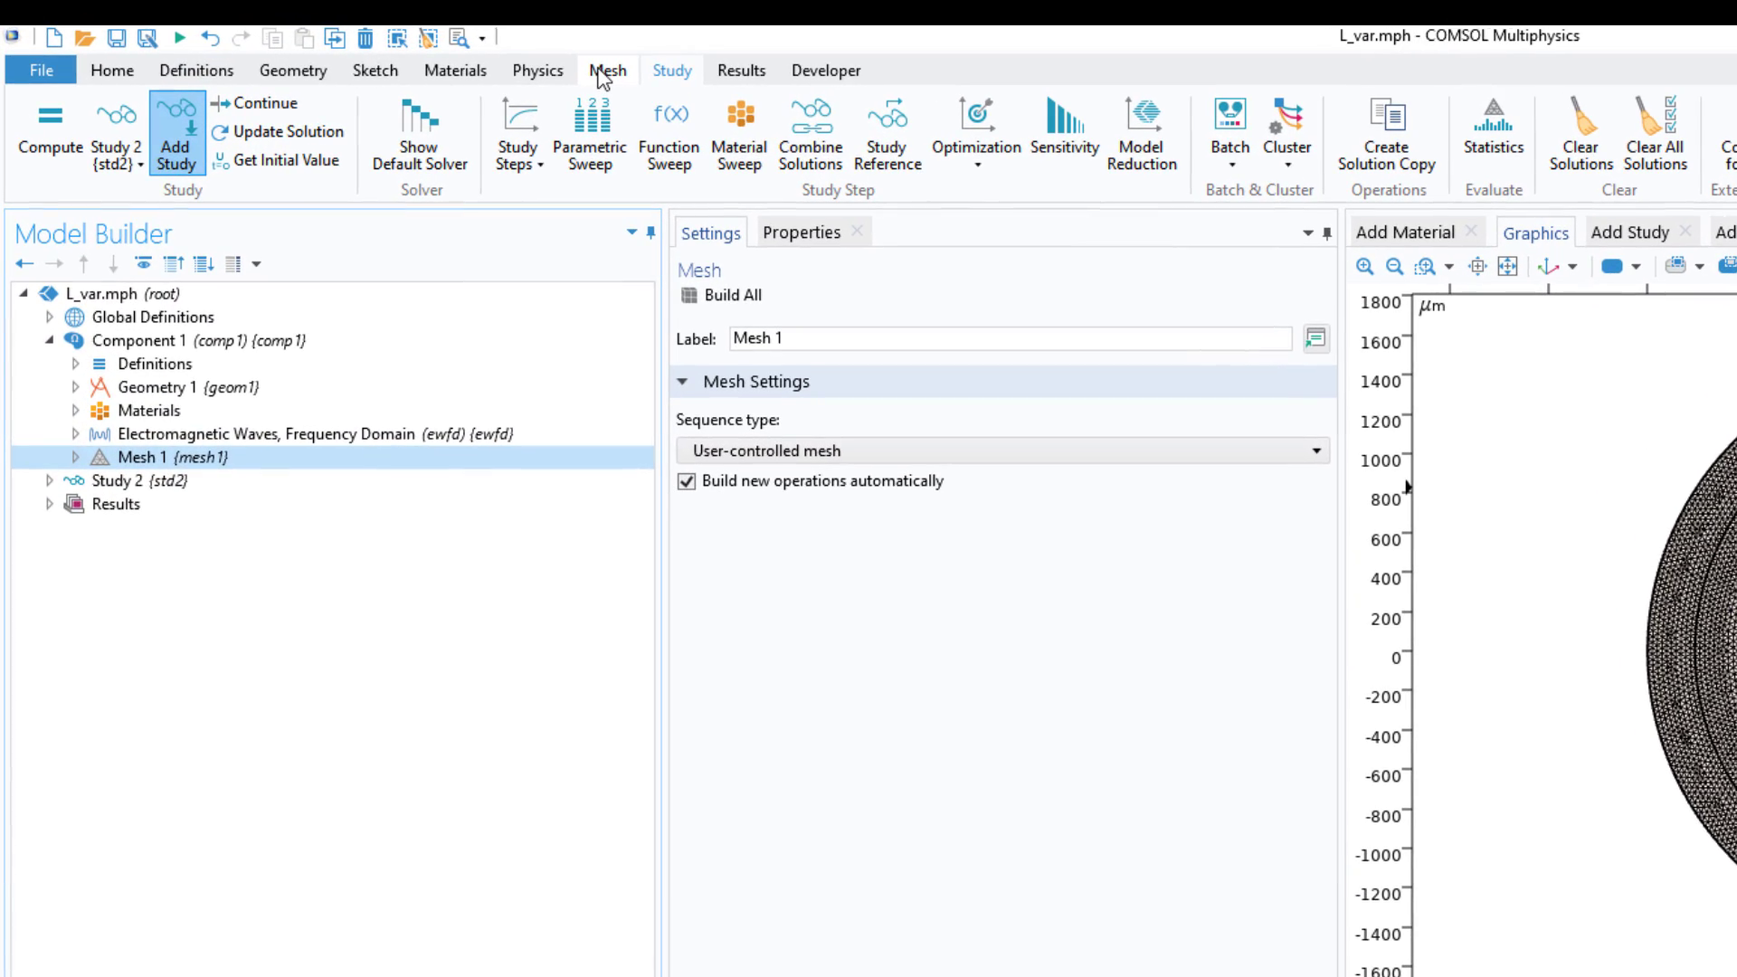
{"action": "left_click", "coordinate": [606, 70]}
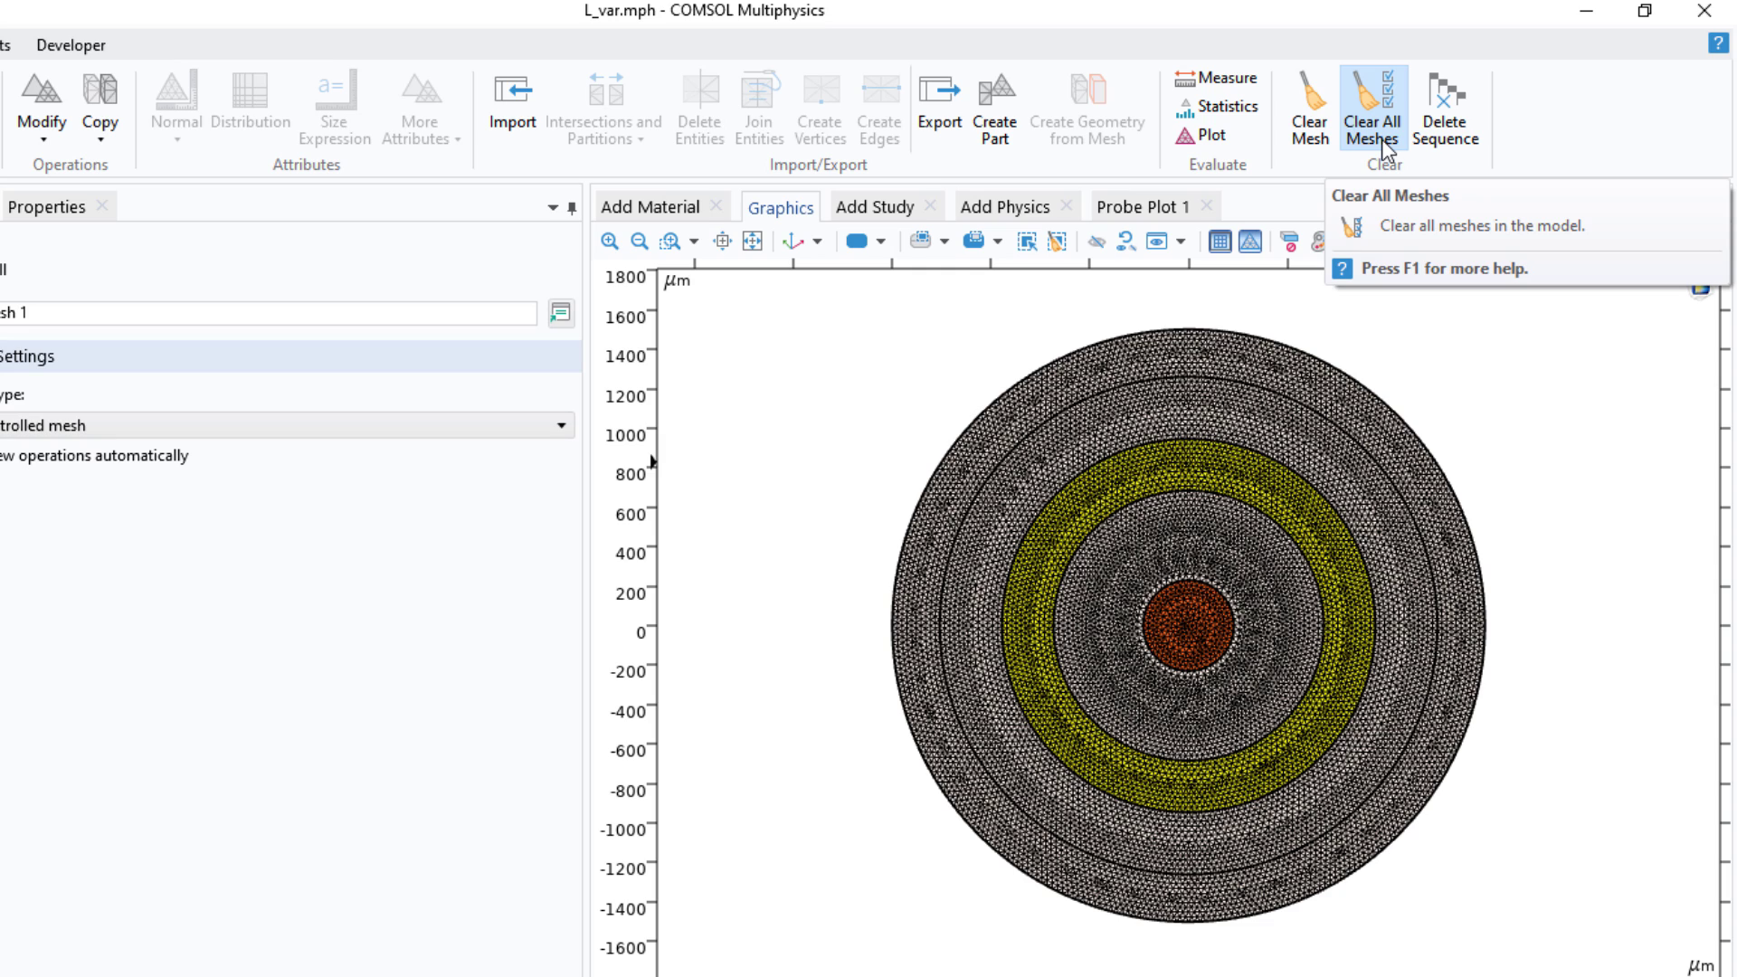
{"action": "left_click", "coordinate": [1371, 108]}
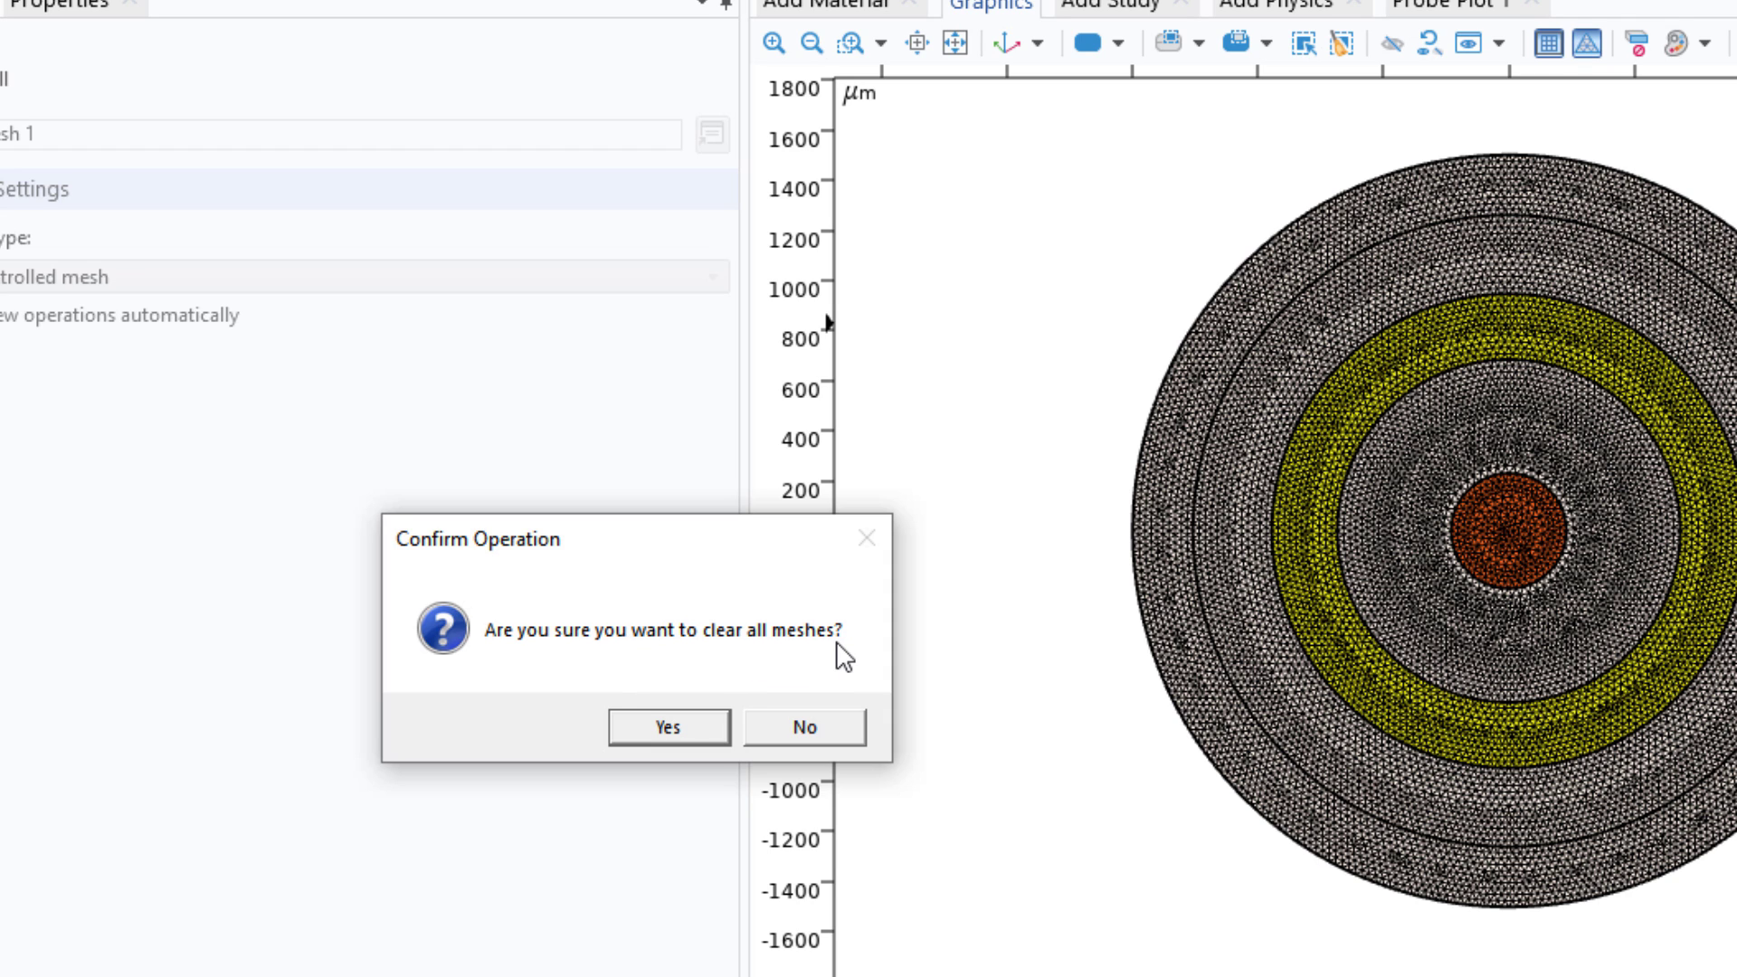
{"action": "left_click", "coordinate": [666, 728]}
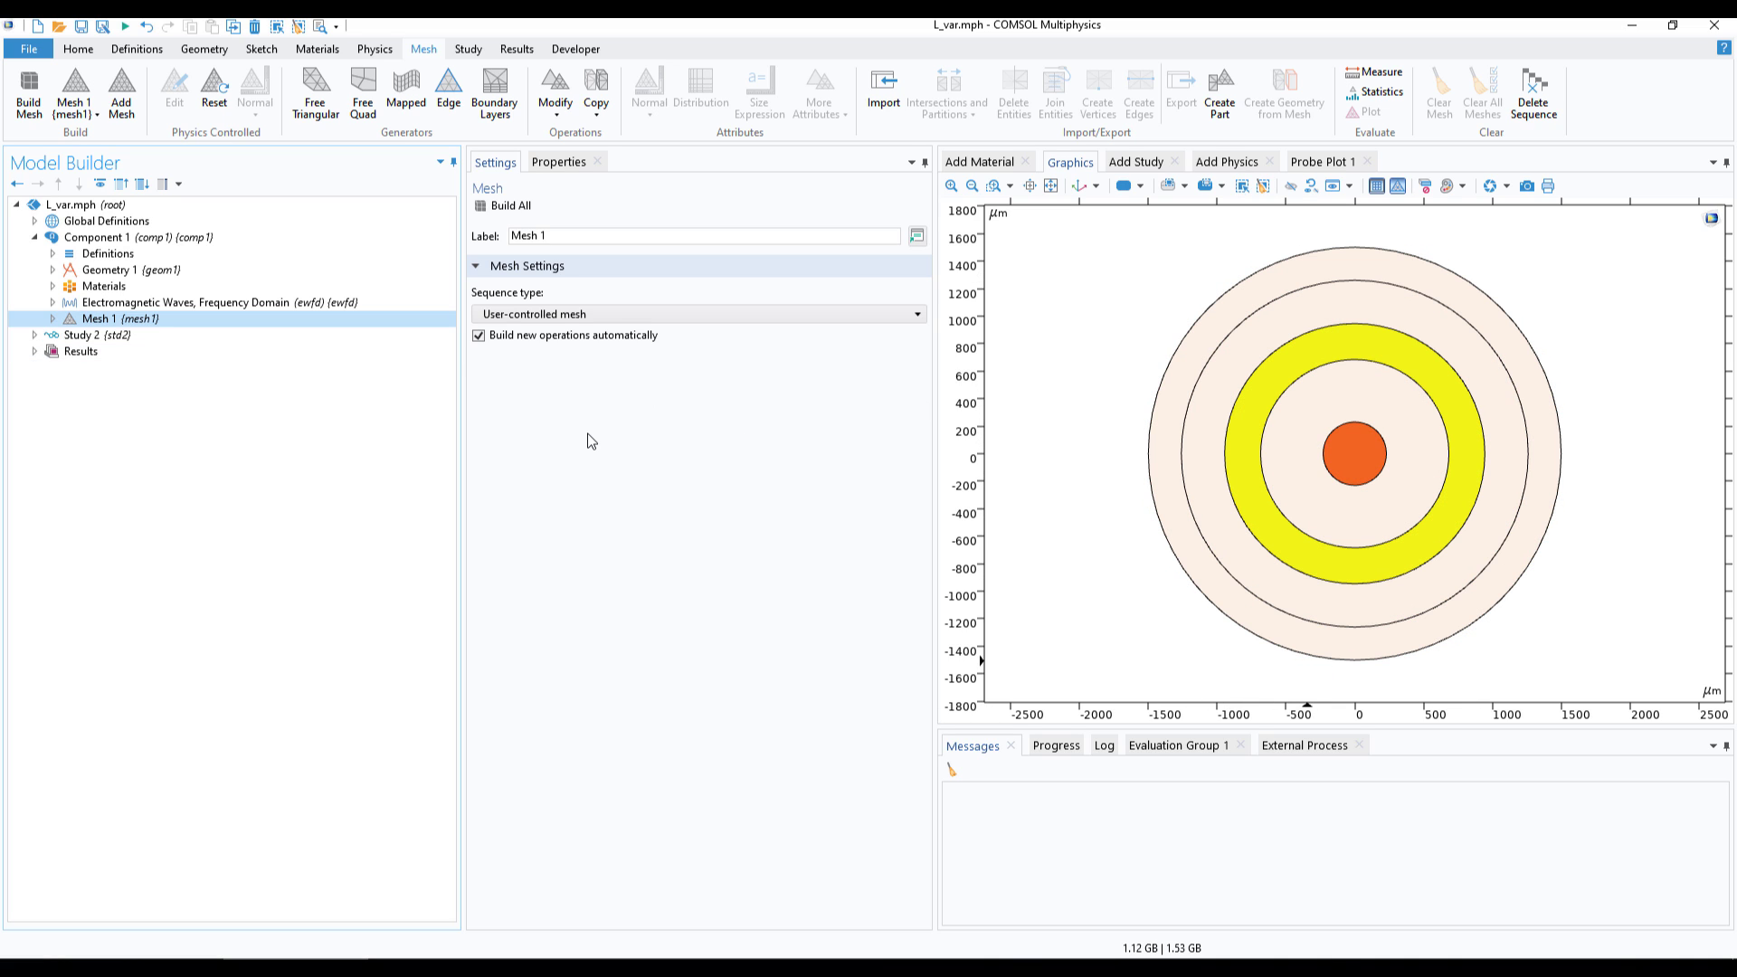
{"action": "left_click", "coordinate": [80, 351]}
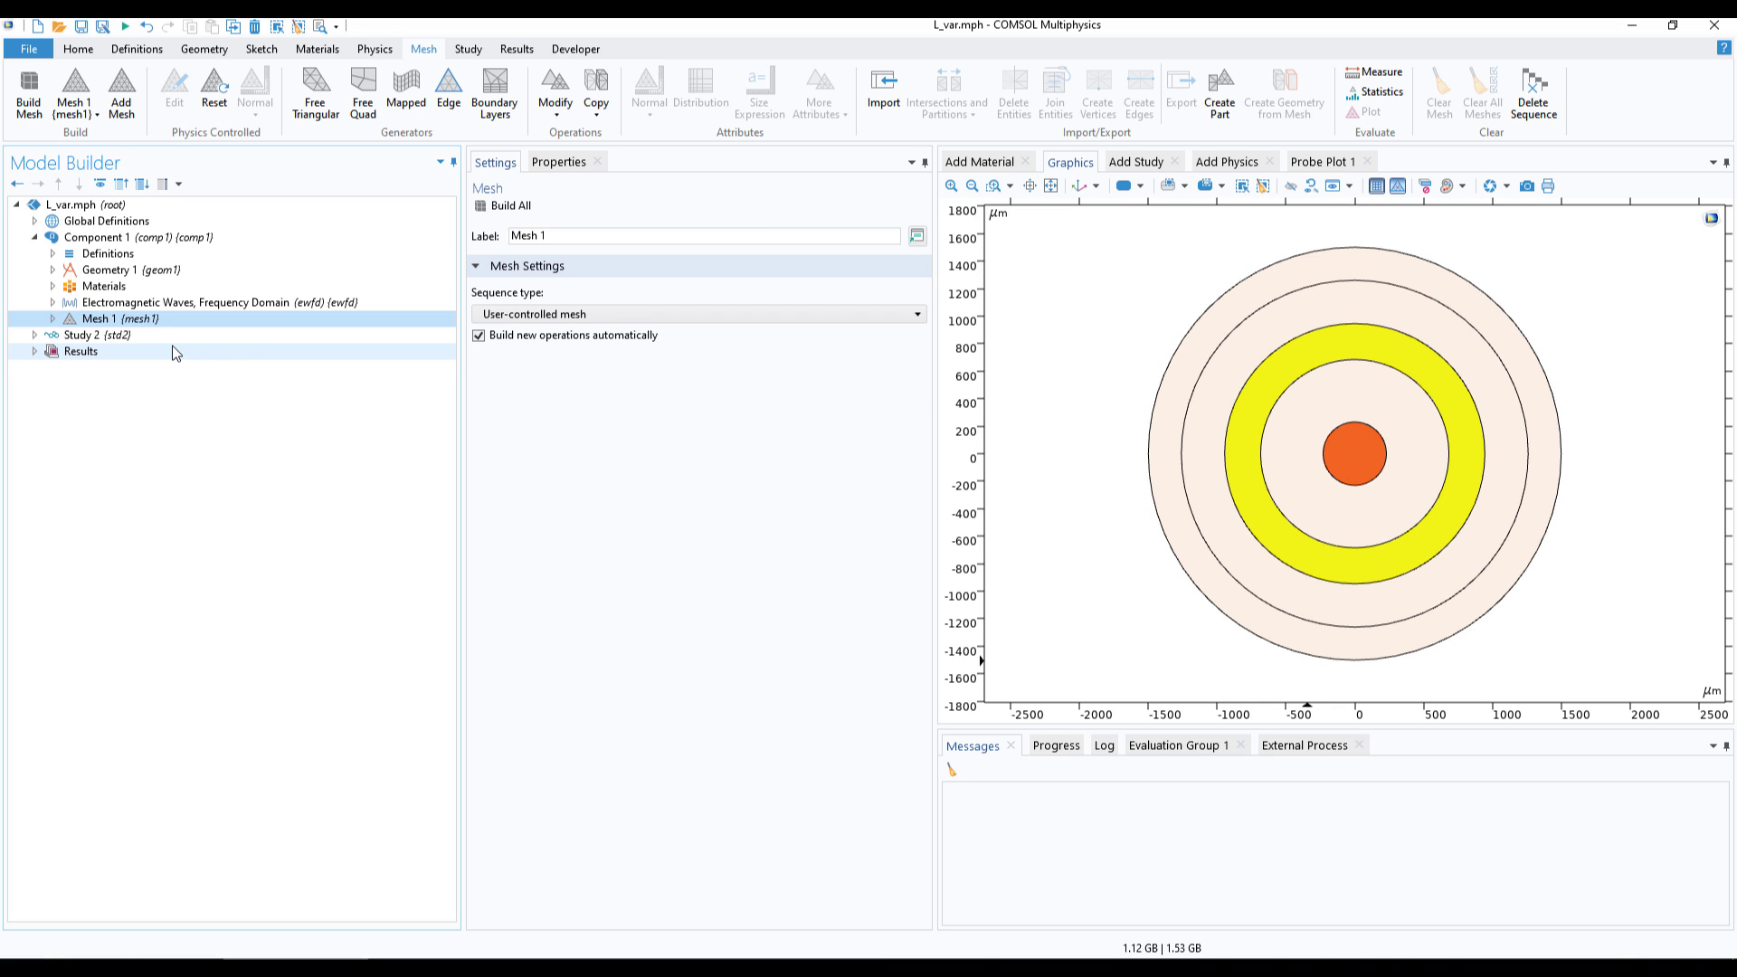
Clear all computed solutions from Study 2, confirming Yes.
{"action": "left_click", "coordinate": [95, 335]}
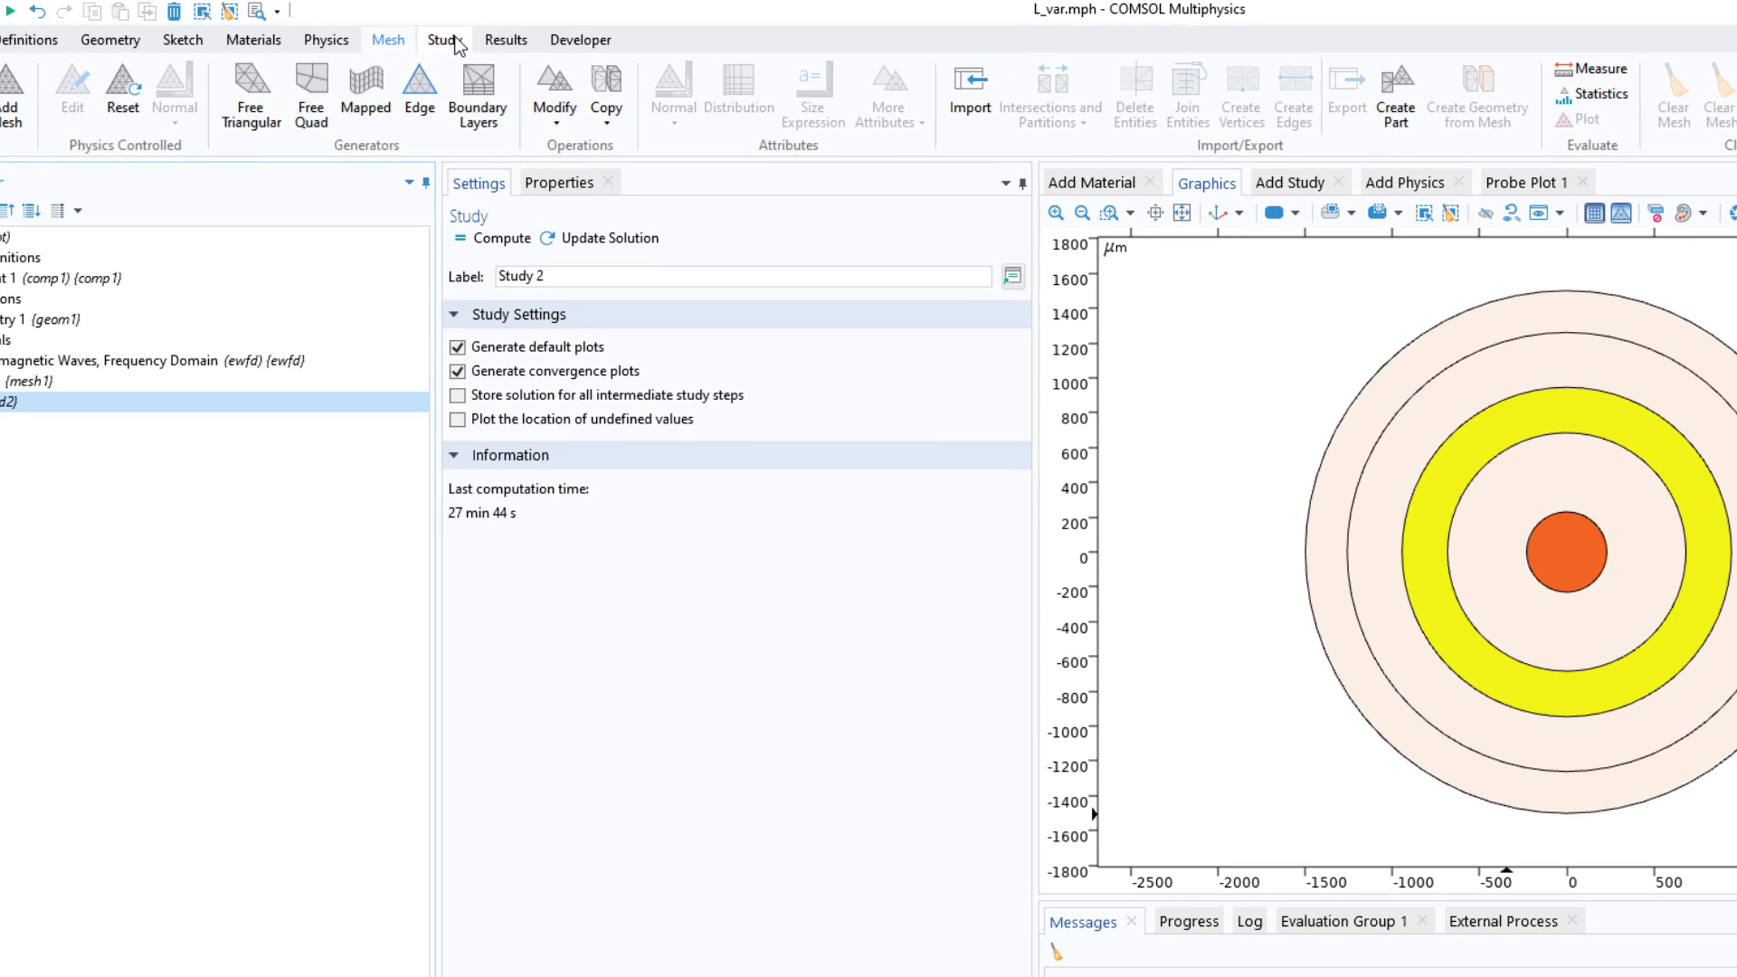
{"action": "left_click", "coordinate": [444, 39]}
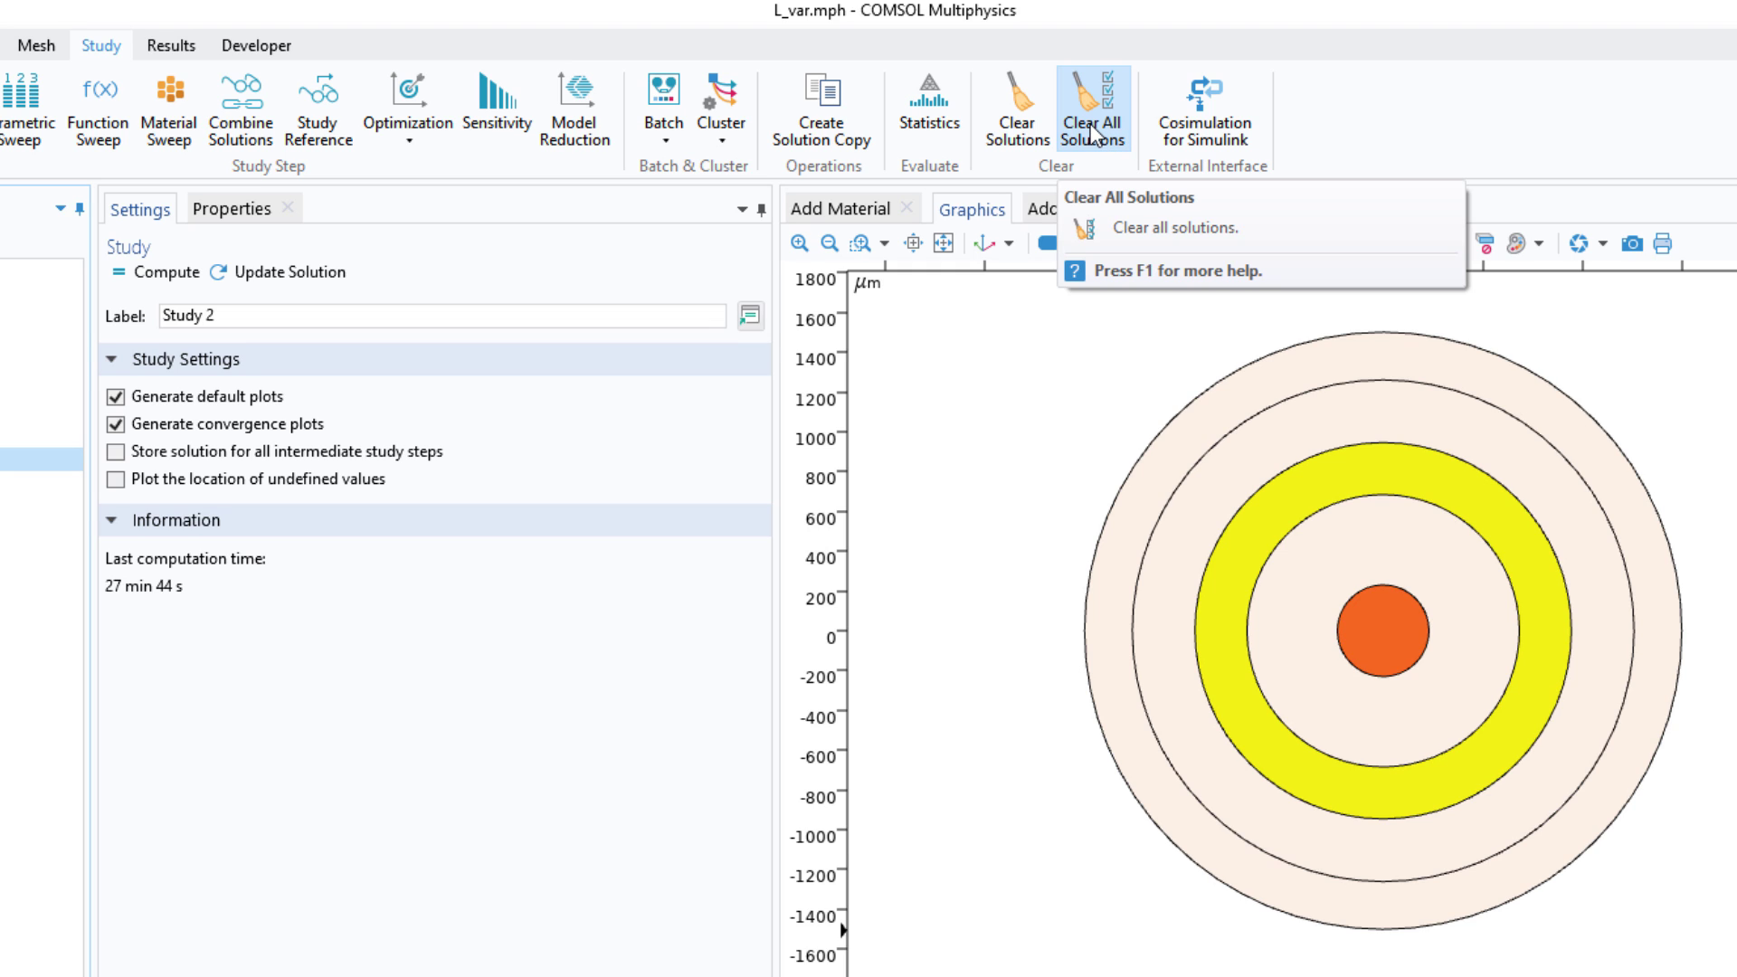
{"action": "left_click", "coordinate": [1092, 108]}
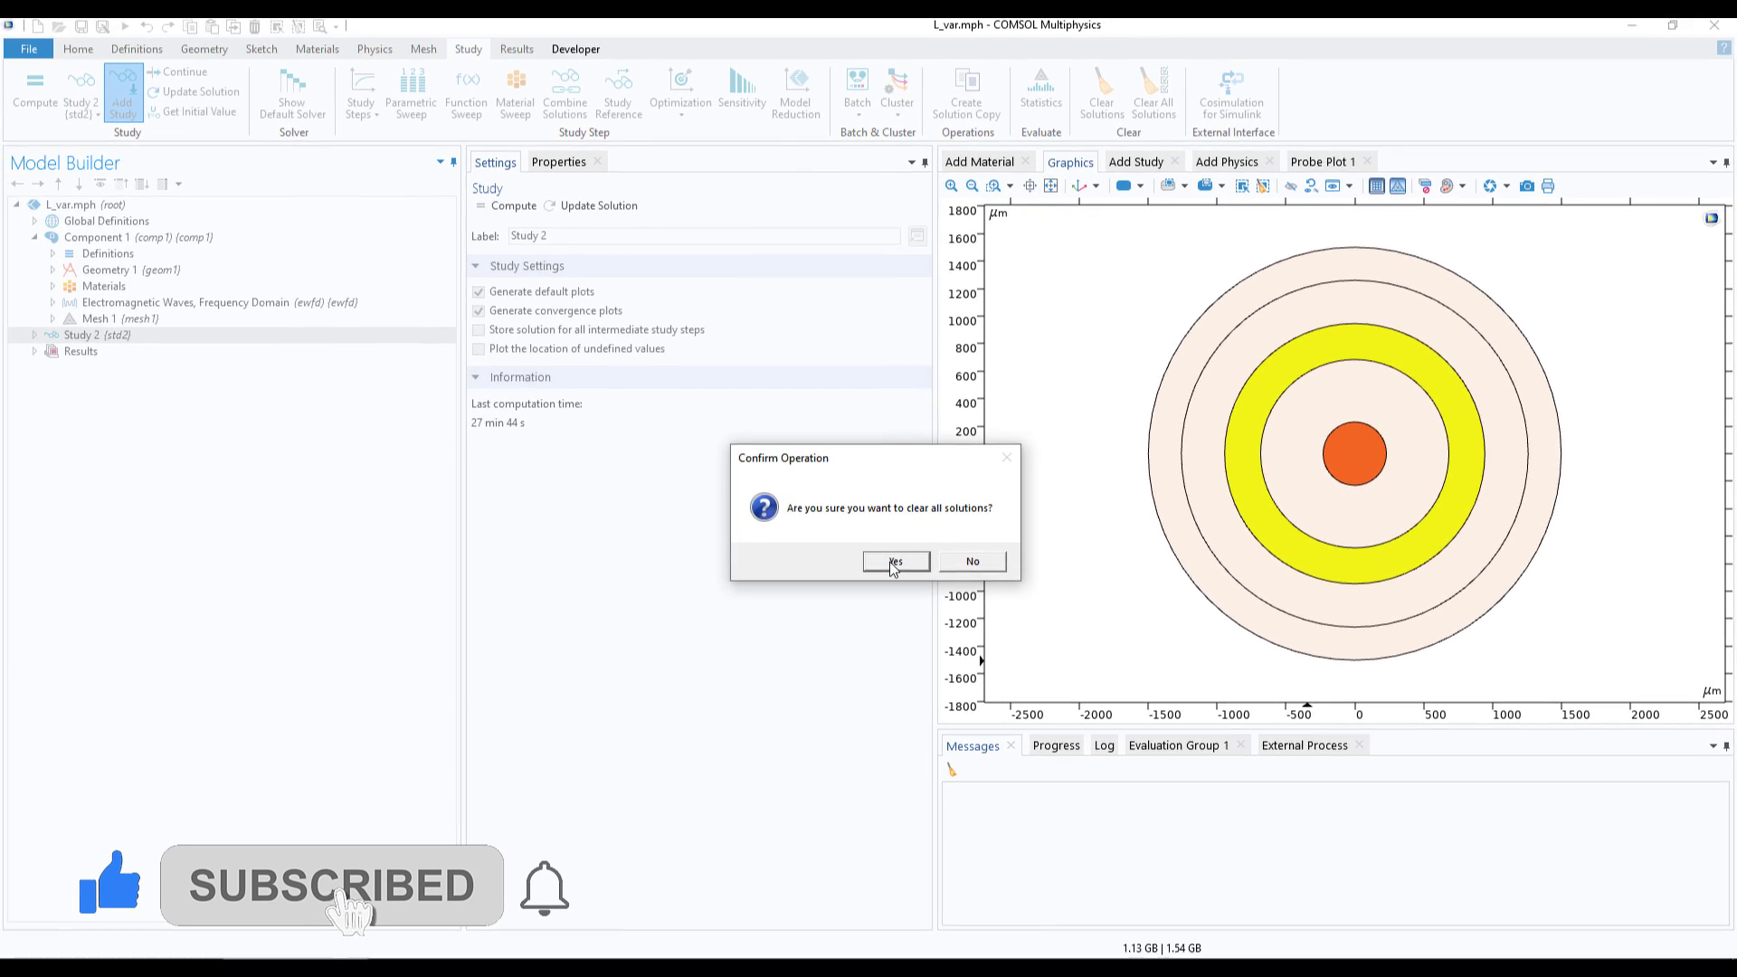
{"action": "left_click", "coordinate": [894, 562]}
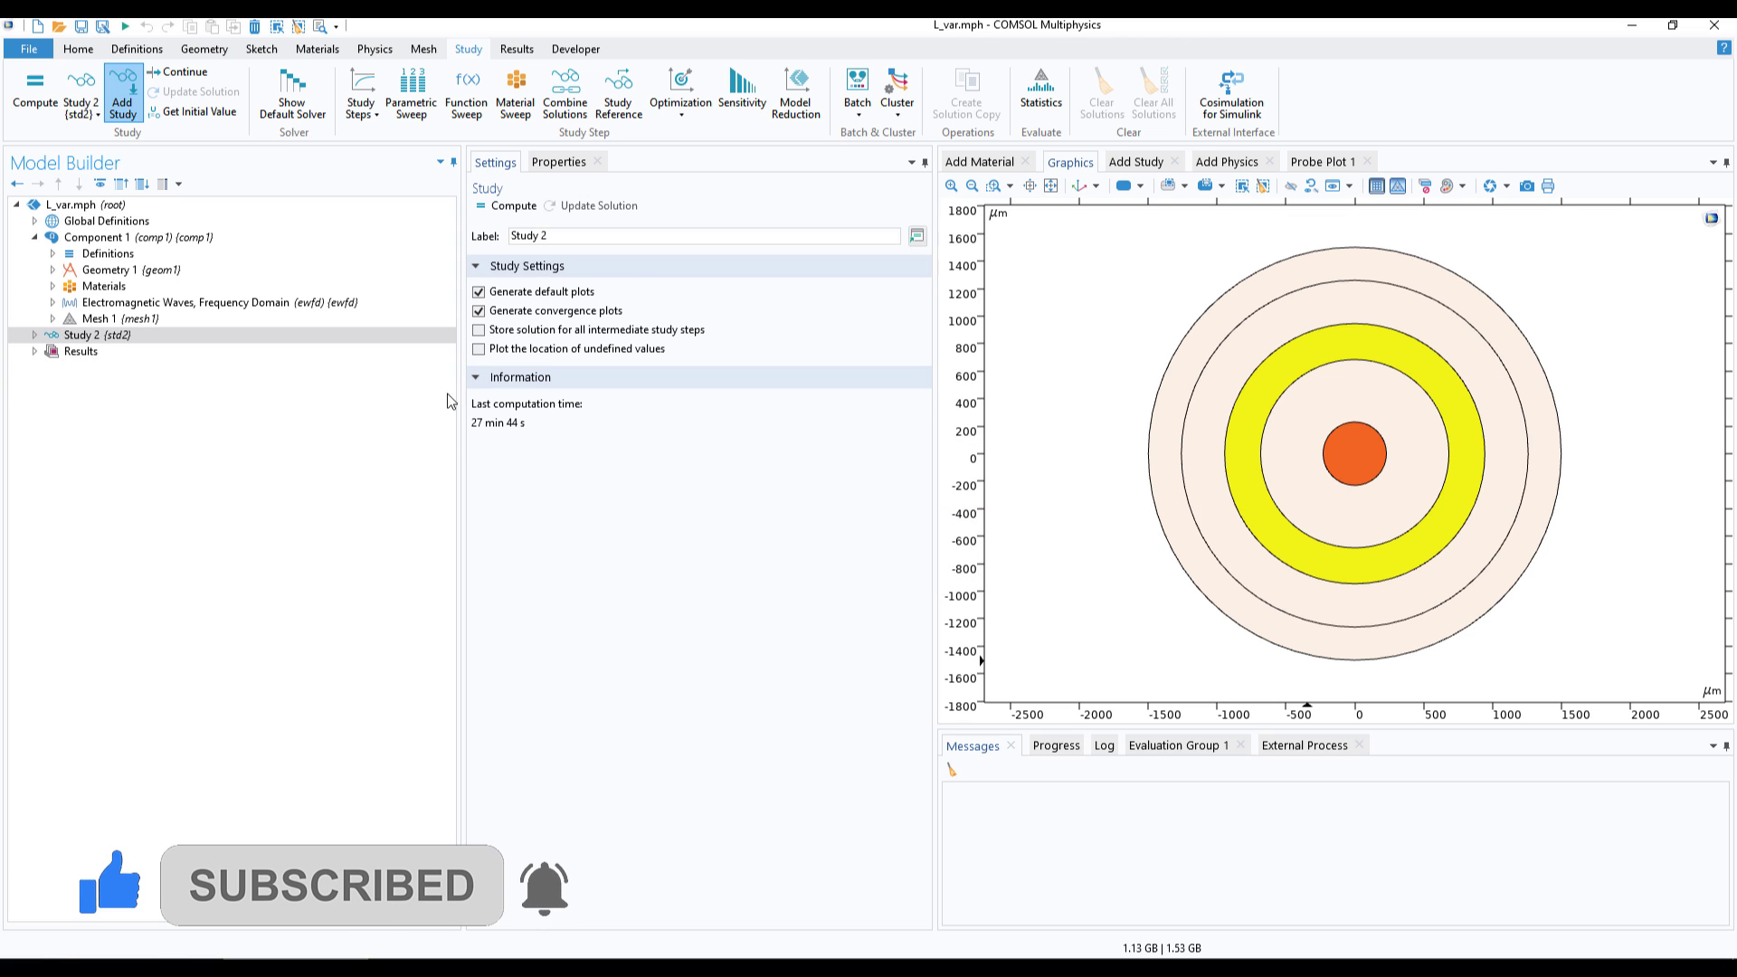
{"action": "mouse_move", "coordinate": [793, 637]}
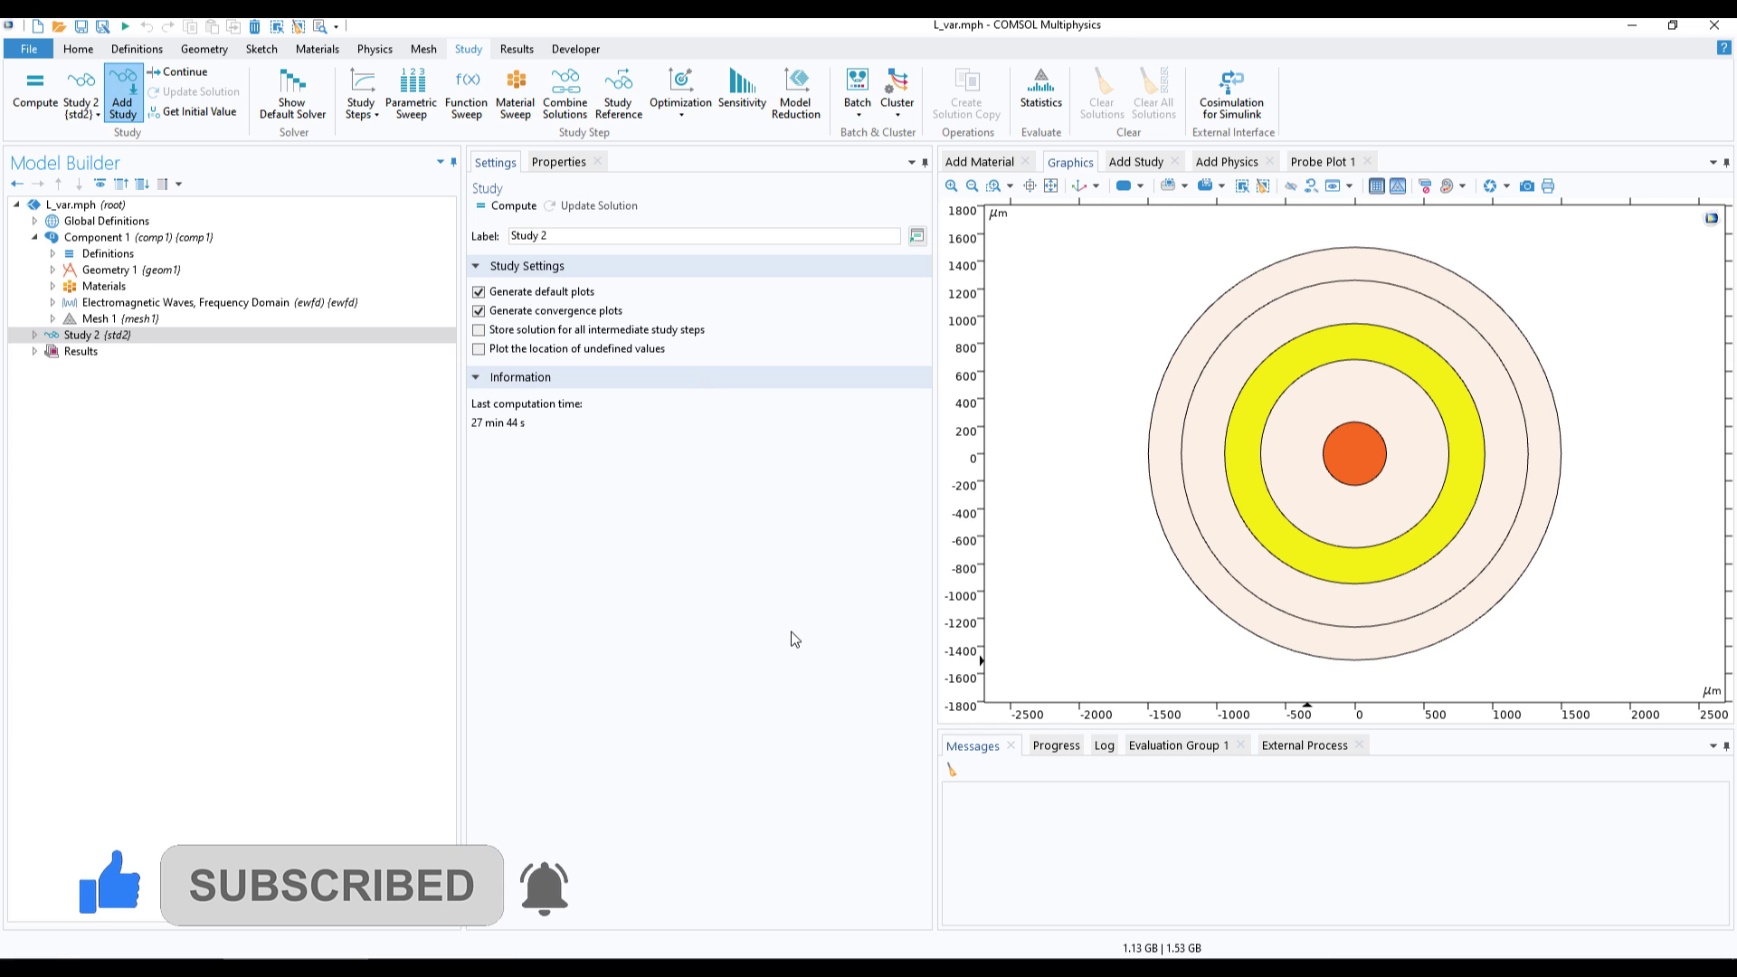
{"action": "mouse_move", "coordinate": [222, 432]}
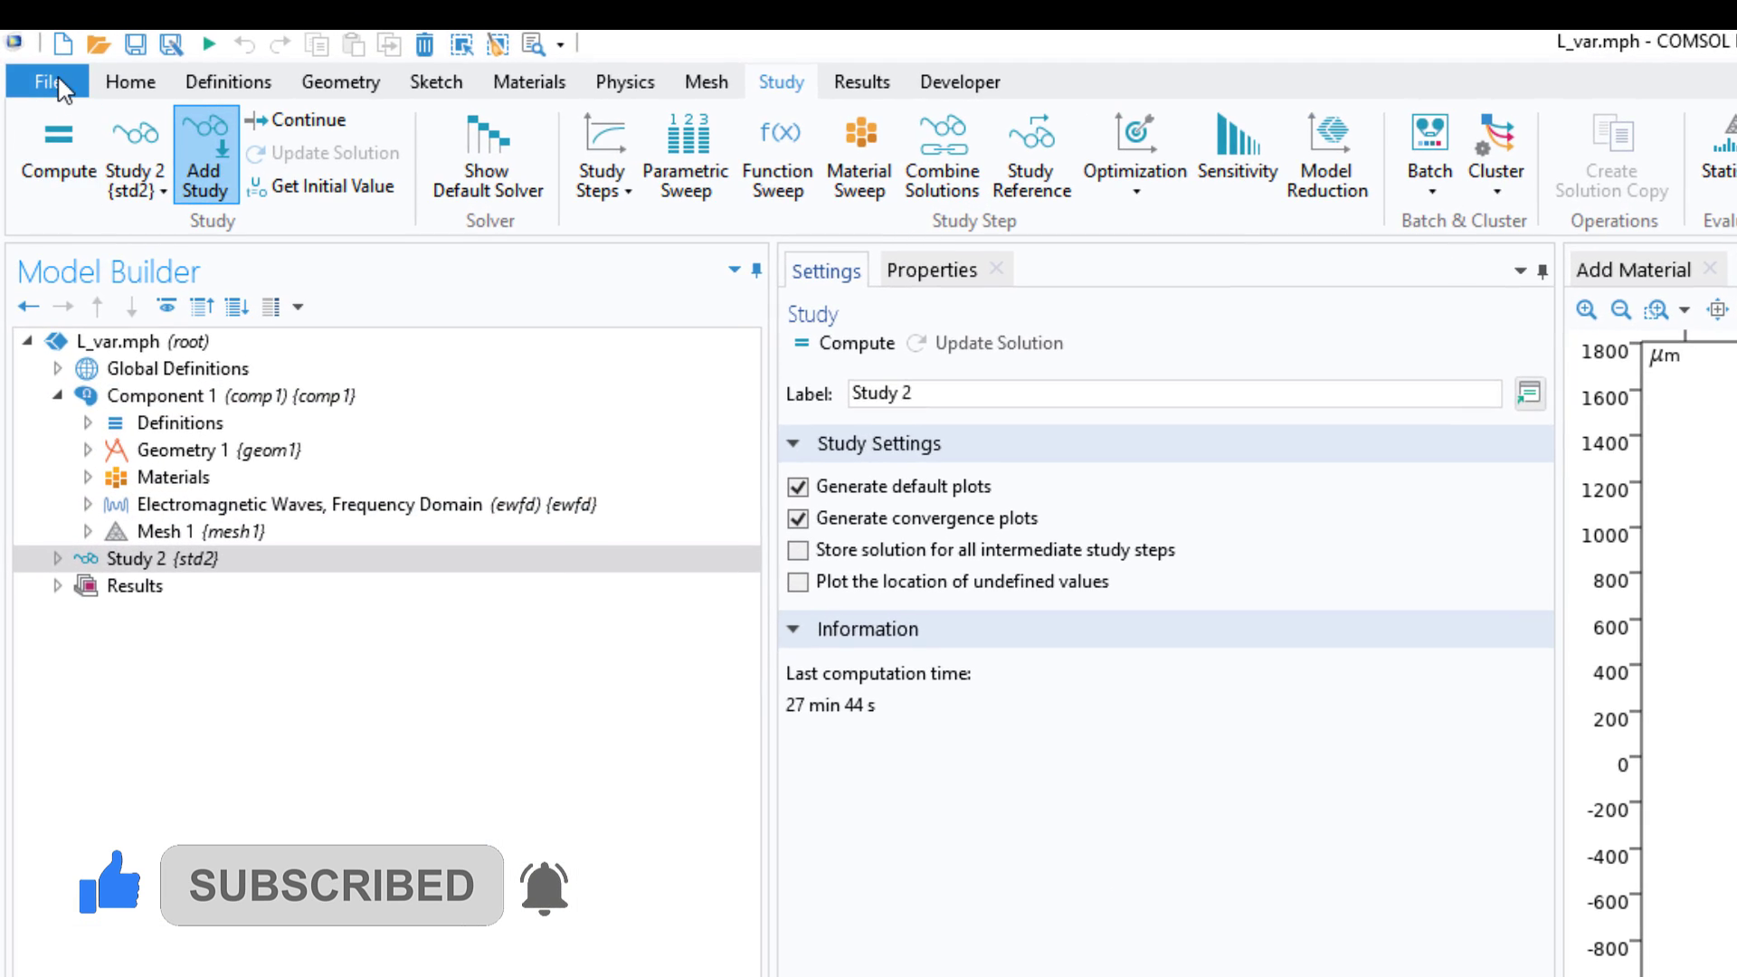
Save the stripped model as L_var_new.mph in G:\files.
{"action": "left_click", "coordinate": [47, 81]}
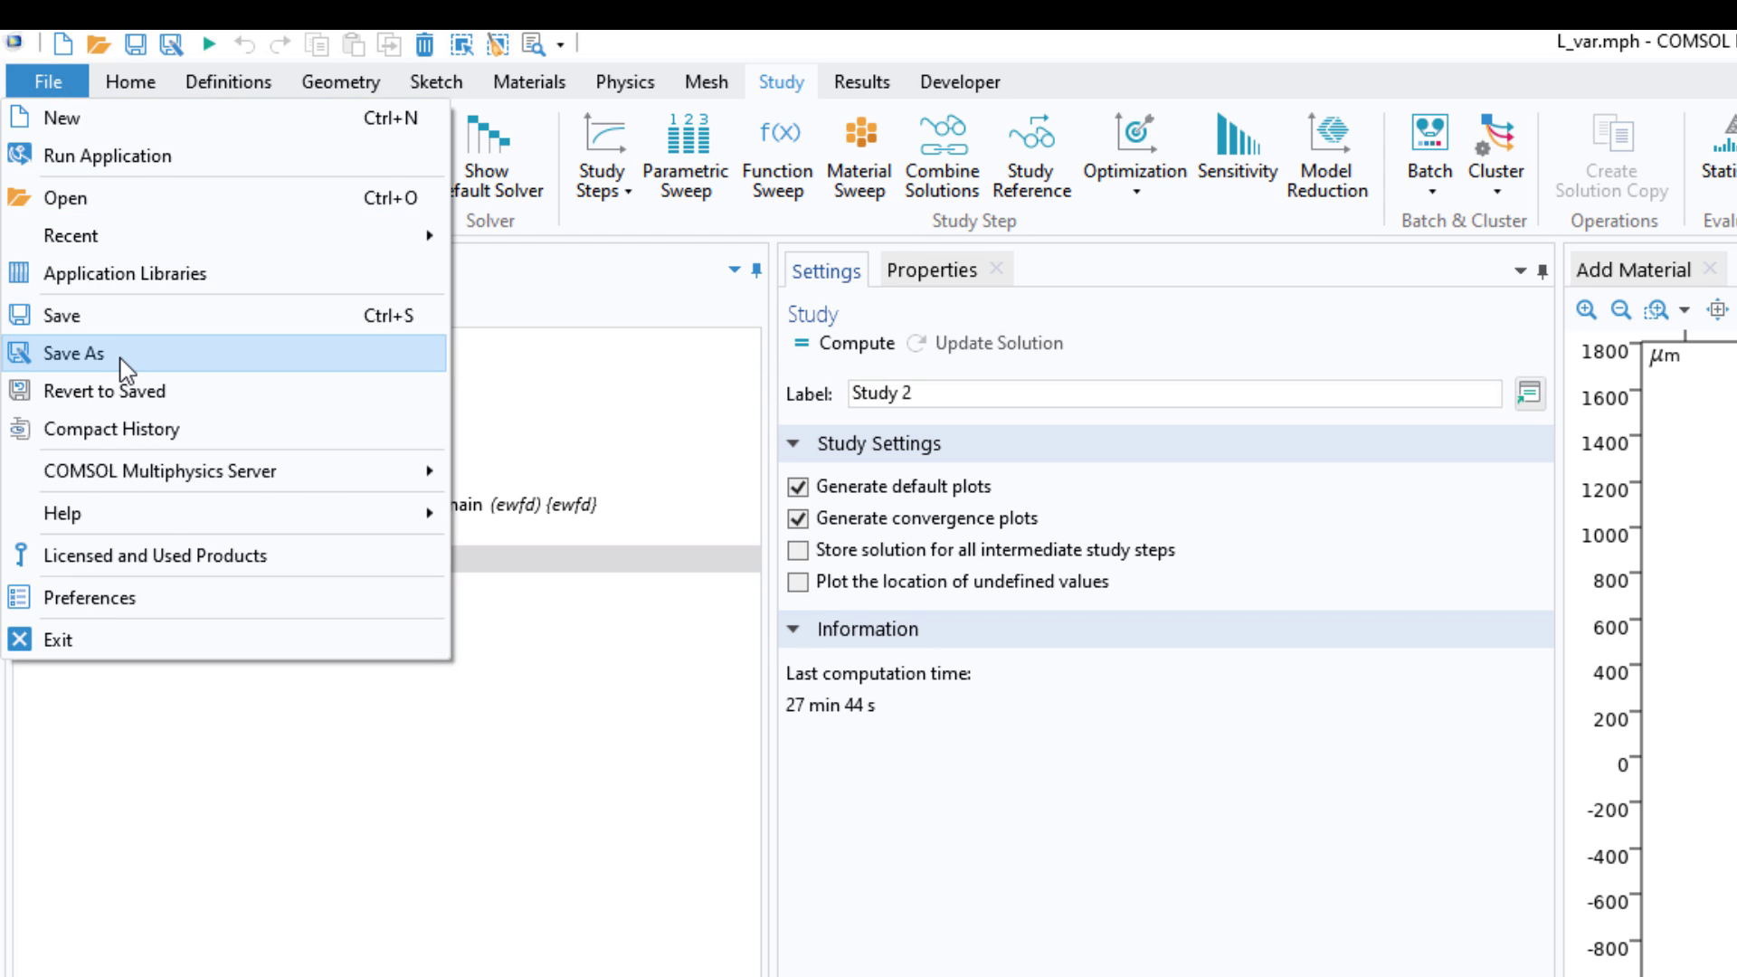
{"action": "left_click", "coordinate": [73, 353]}
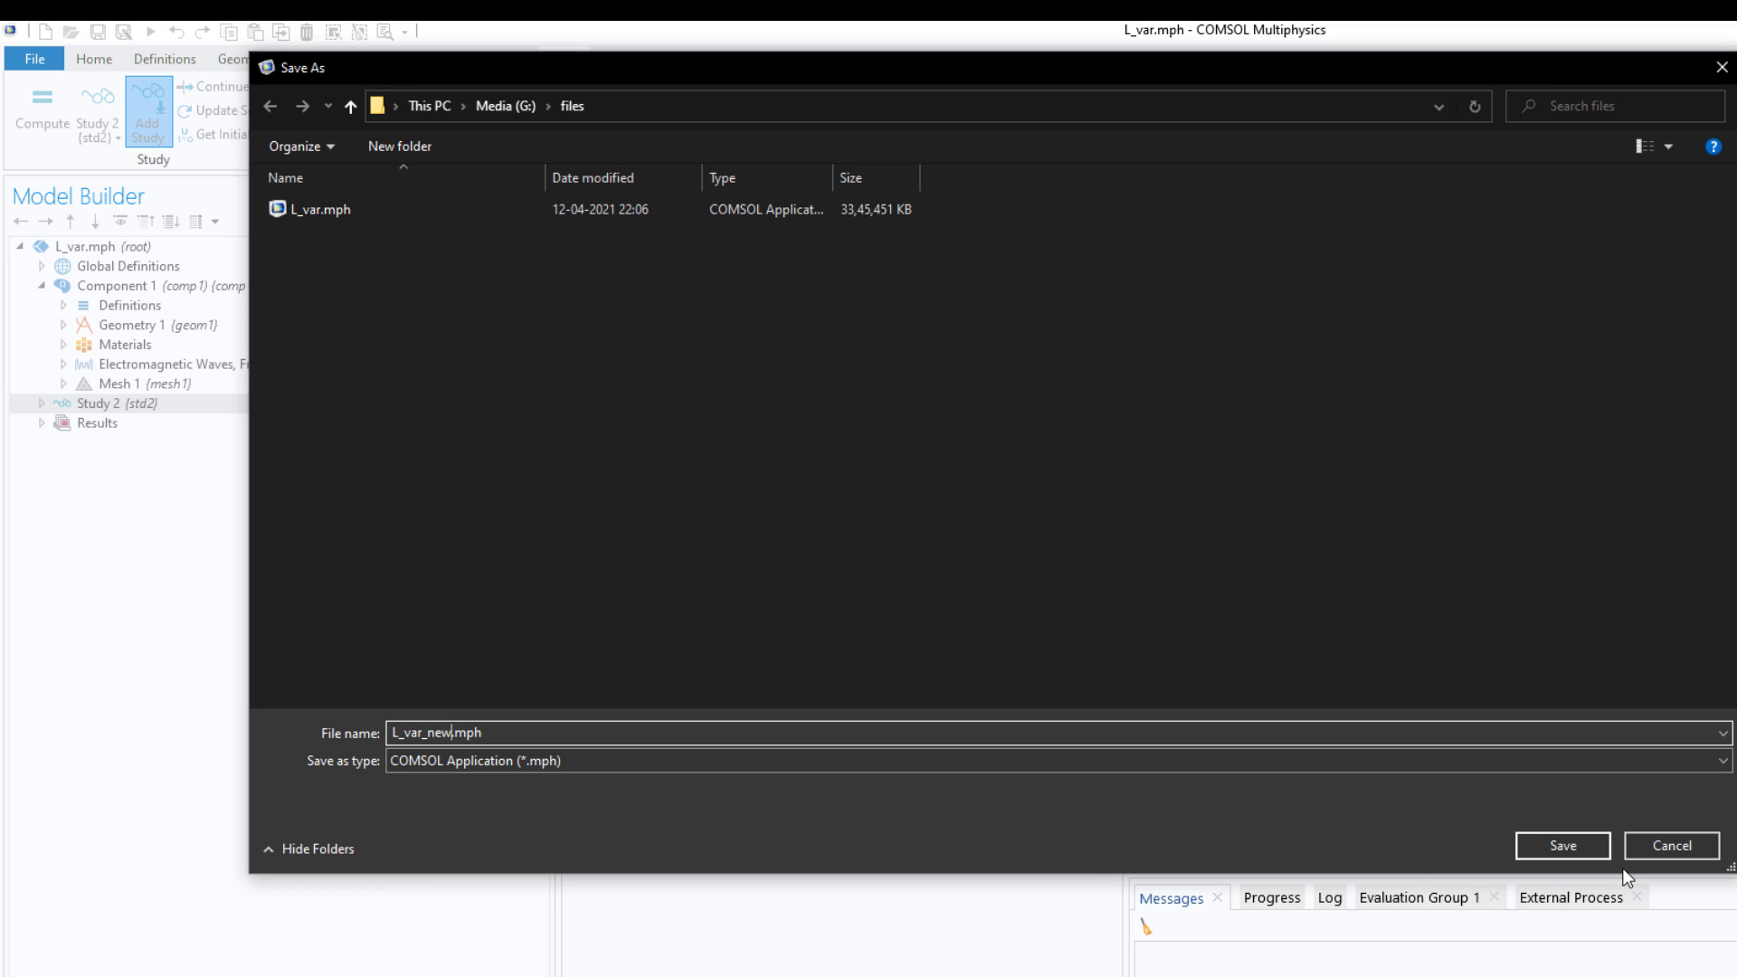
{"action": "left_click", "coordinate": [1559, 845]}
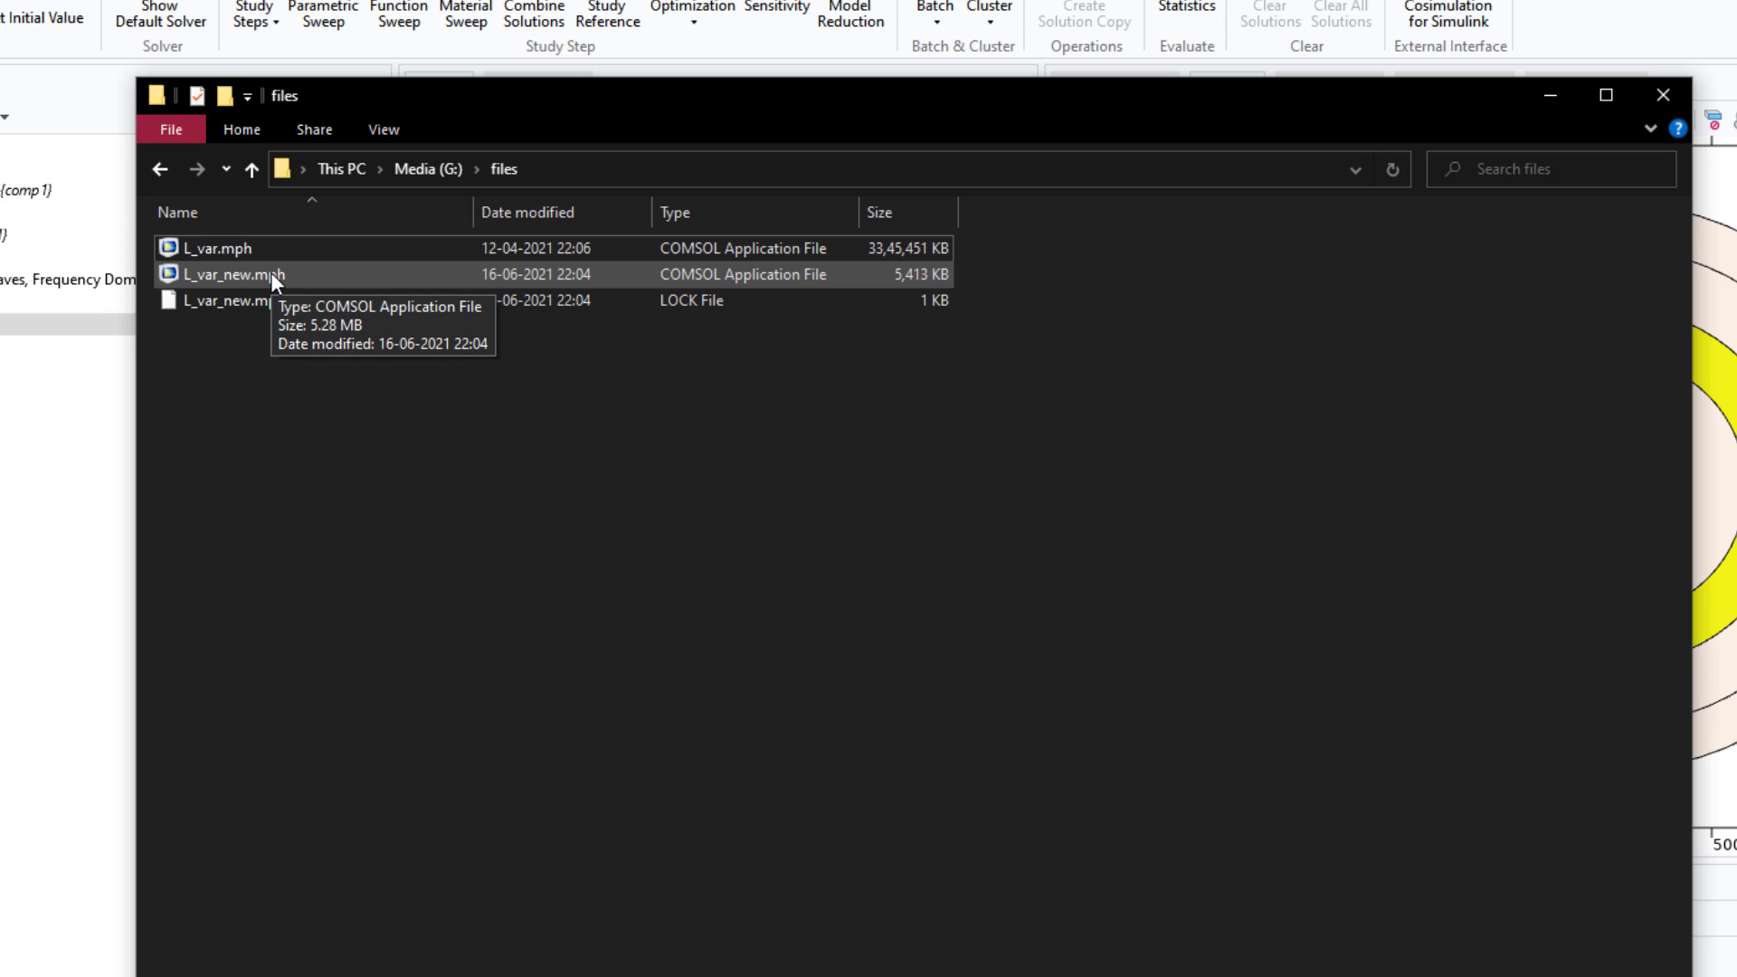
{"action": "left_click", "coordinate": [216, 247]}
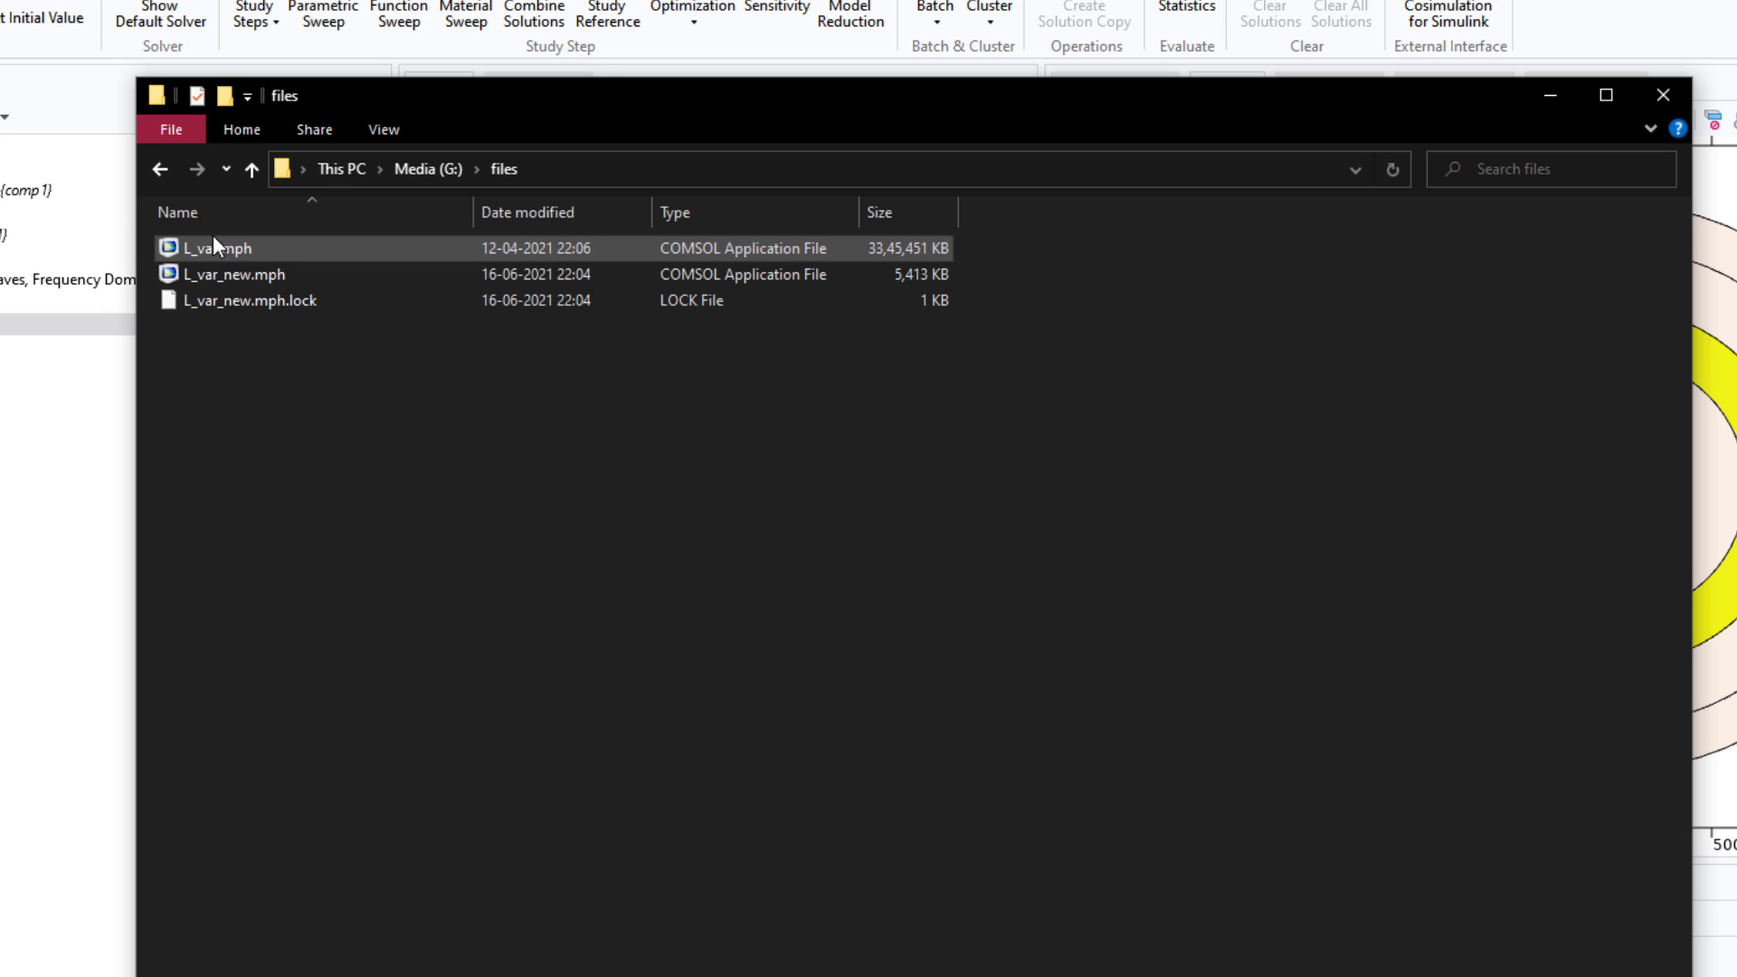
{"action": "mouse_move", "coordinate": [227, 247]}
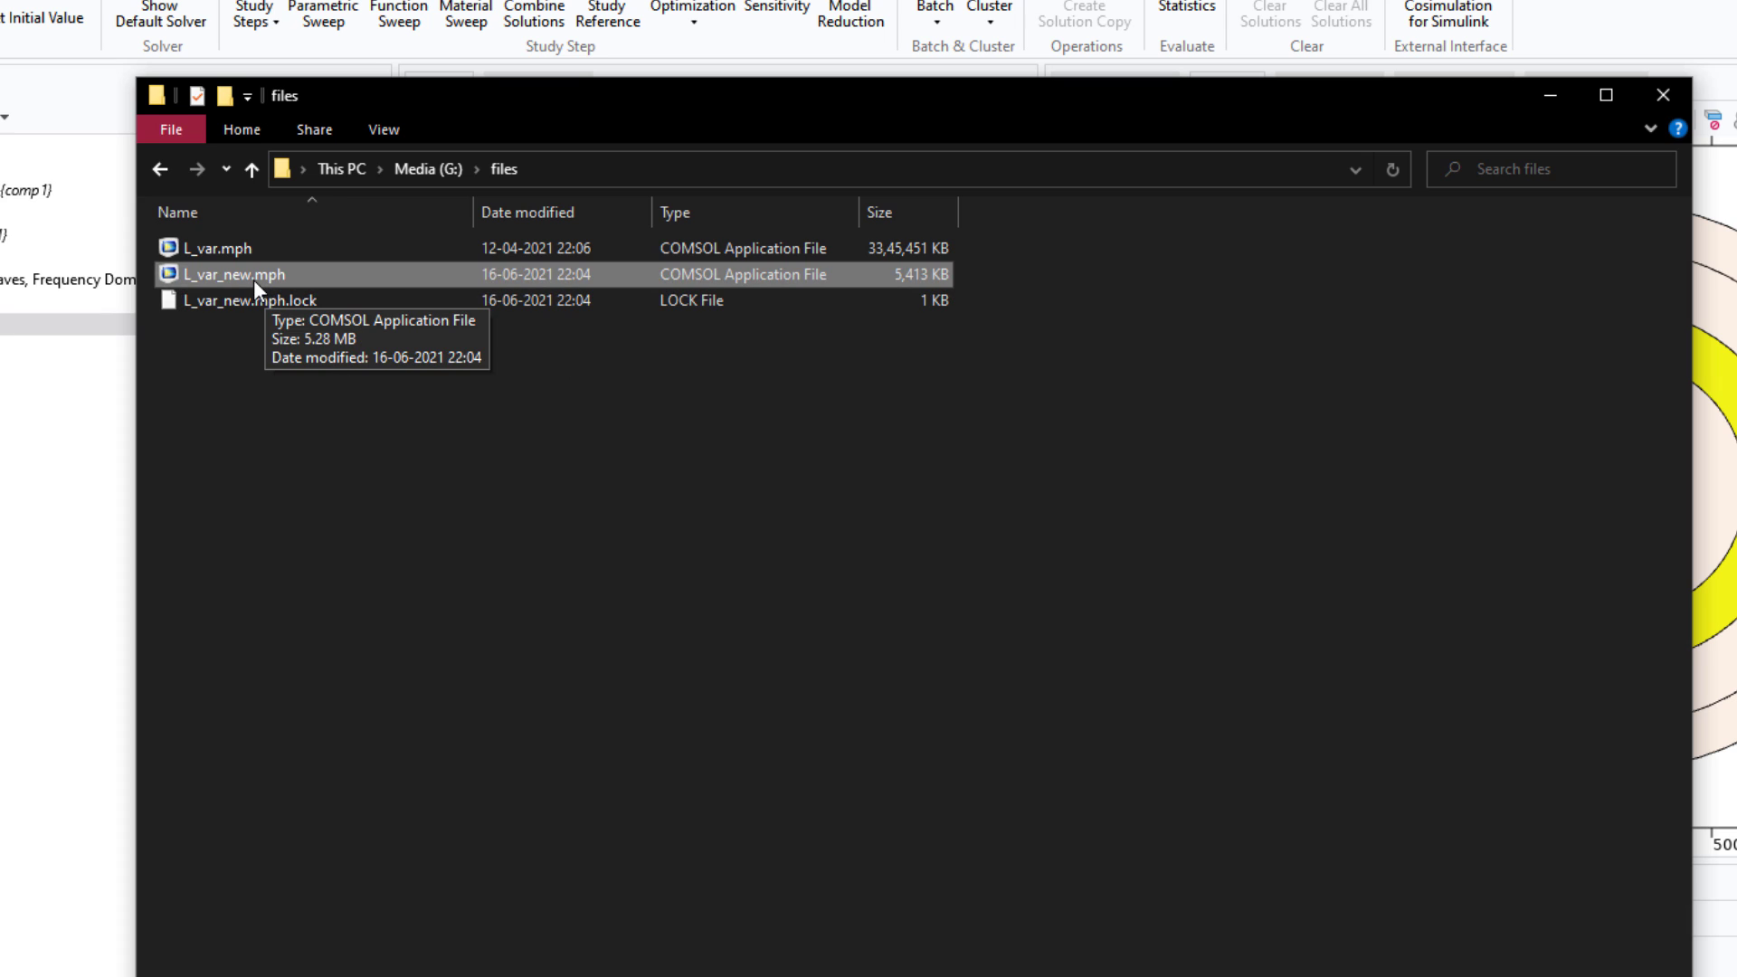
{"action": "mouse_move", "coordinate": [553, 352]}
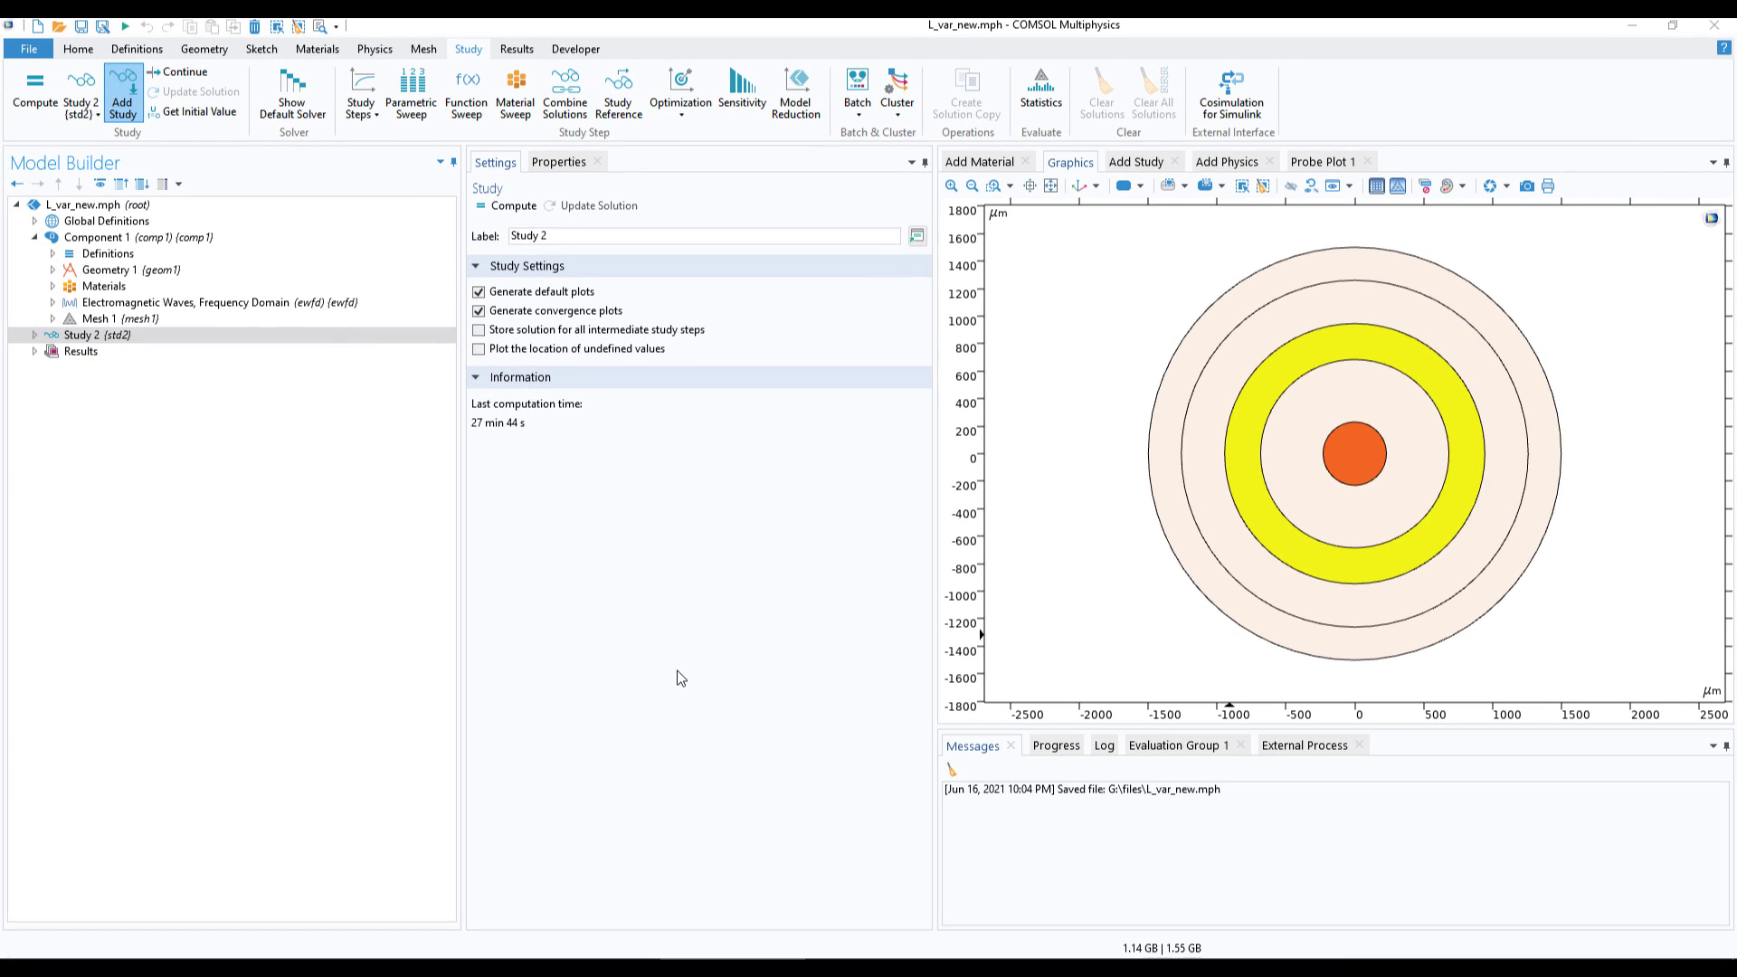
{"action": "mouse_move", "coordinate": [622, 646]}
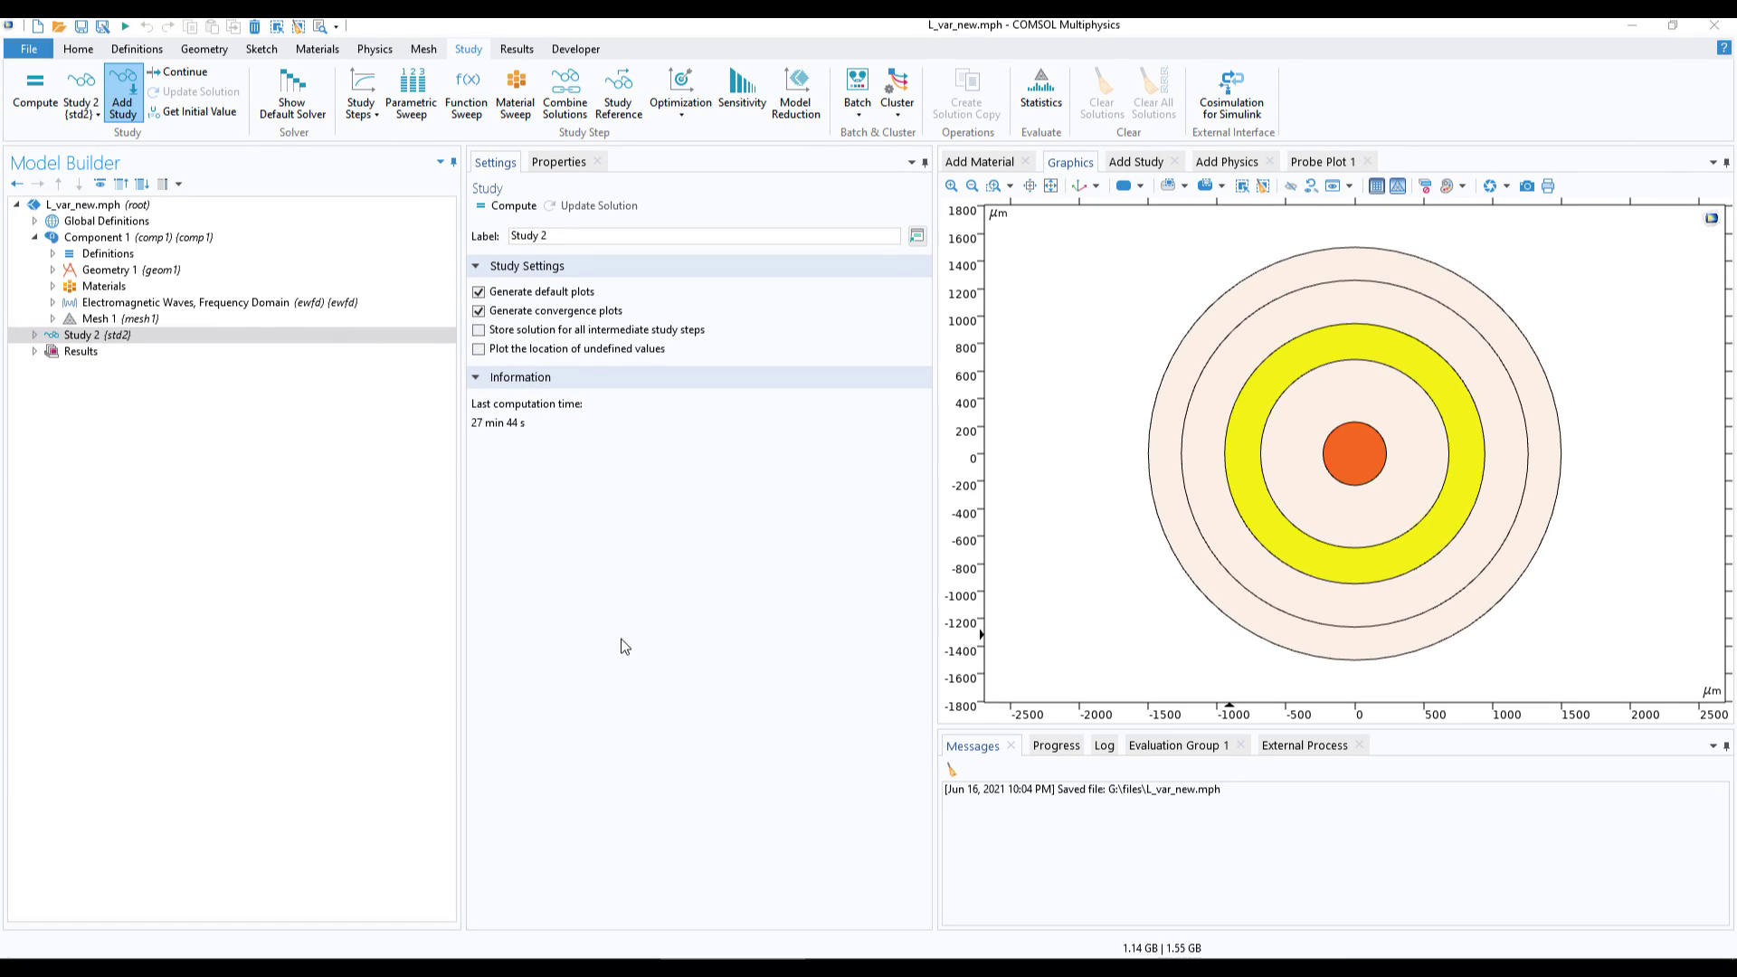
{"action": "mouse_move", "coordinate": [497, 495]}
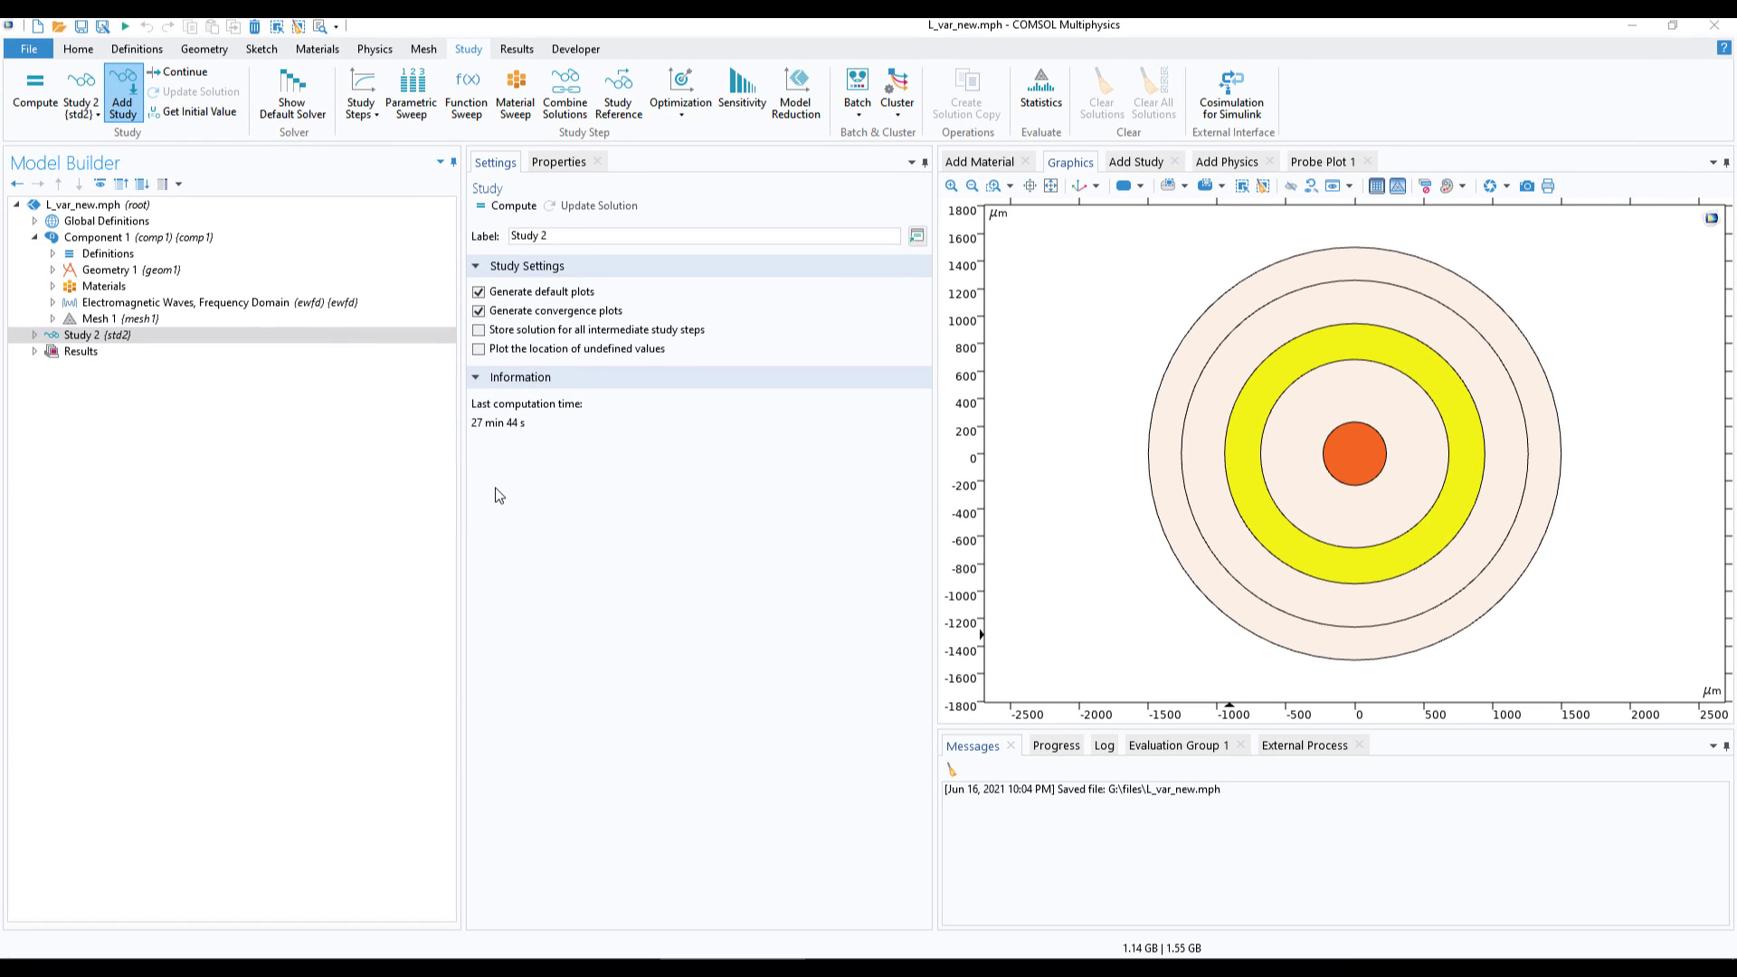
{"action": "mouse_move", "coordinate": [236, 418]}
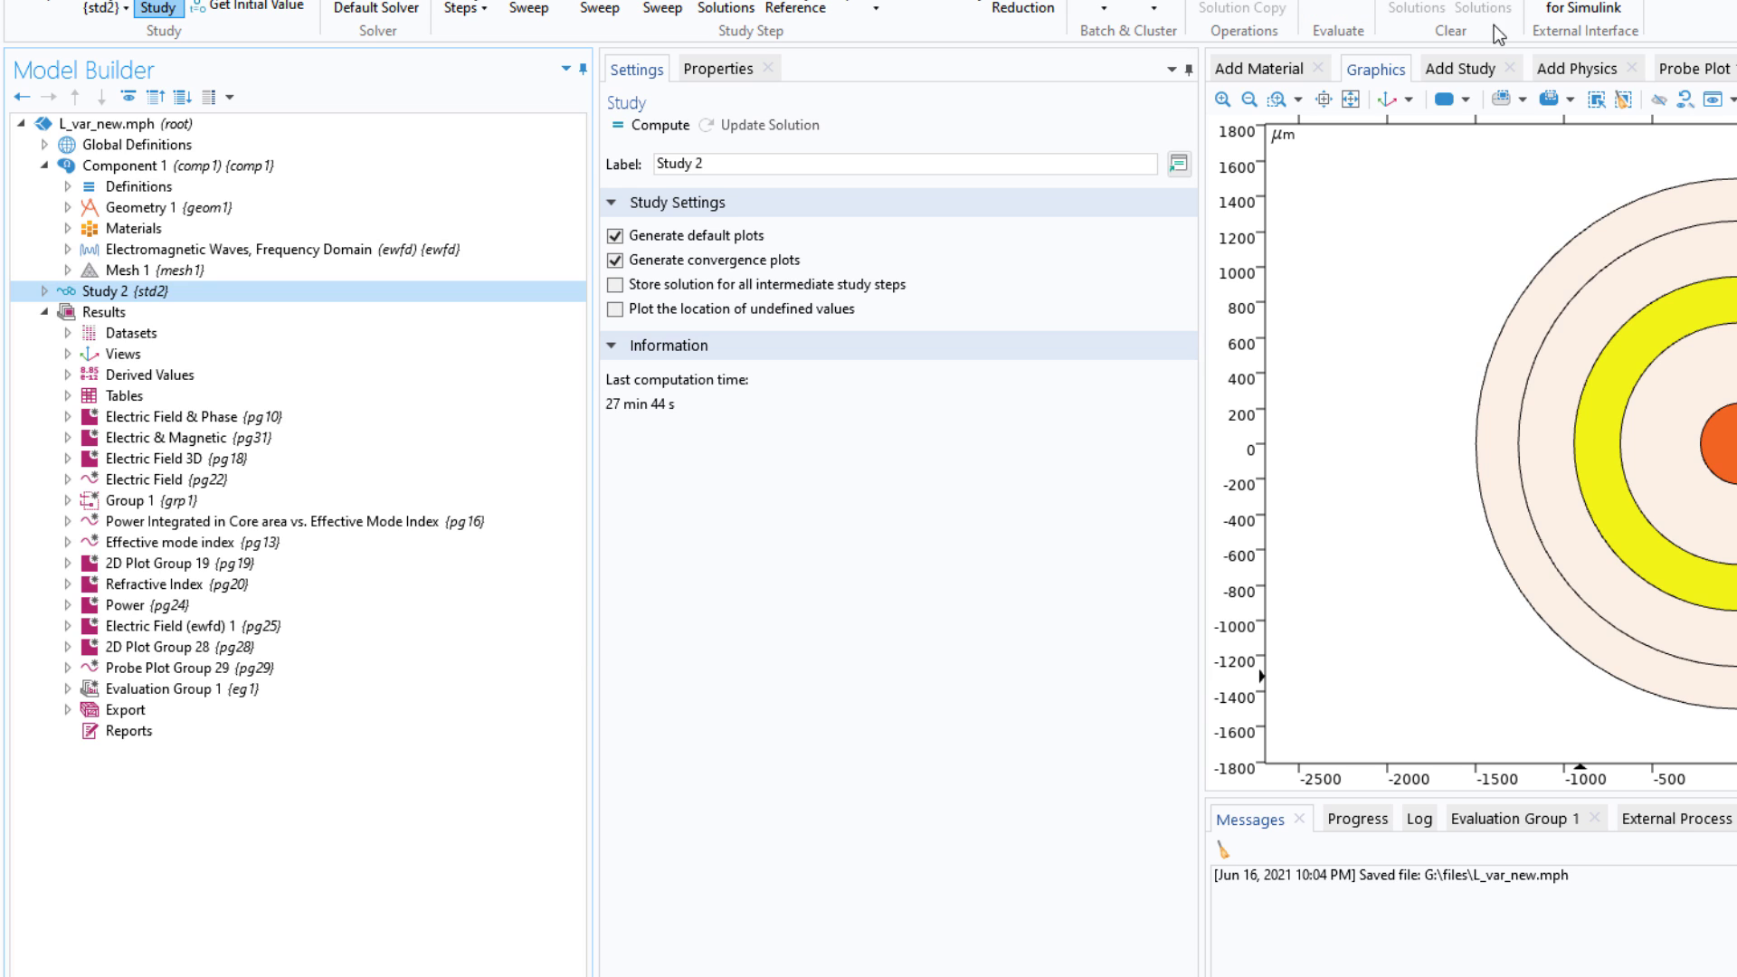
{"action": "left_click", "coordinate": [199, 666]}
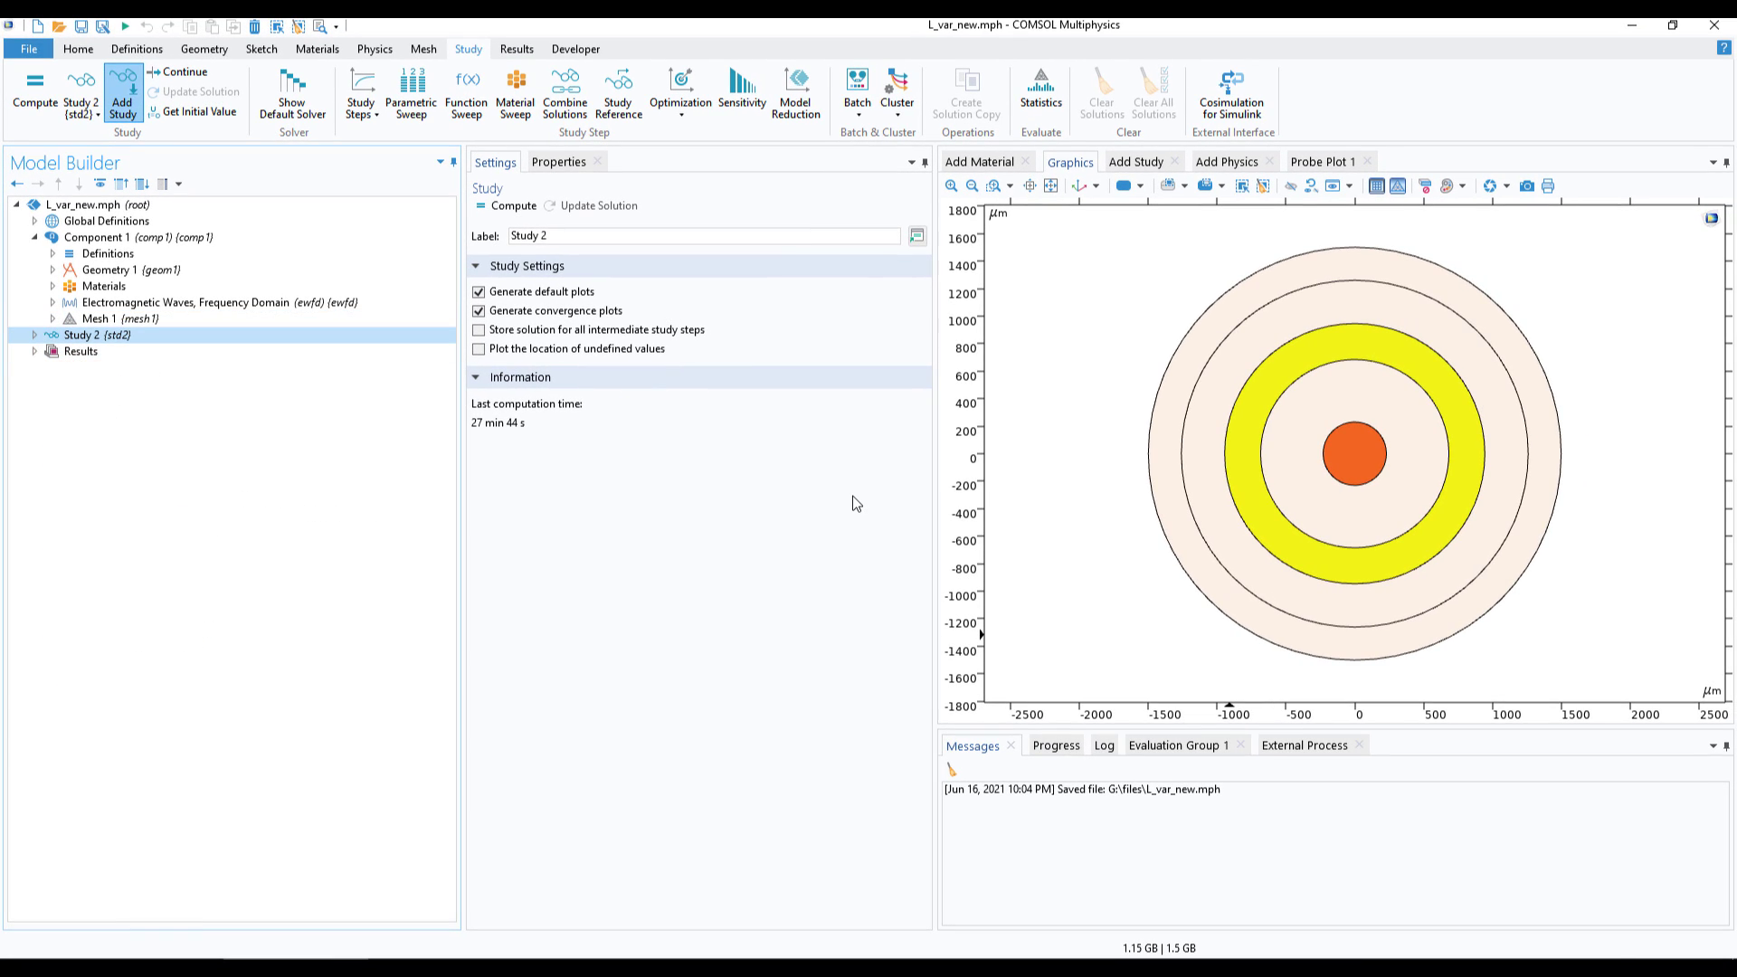
{"action": "mouse_move", "coordinate": [1101, 528]}
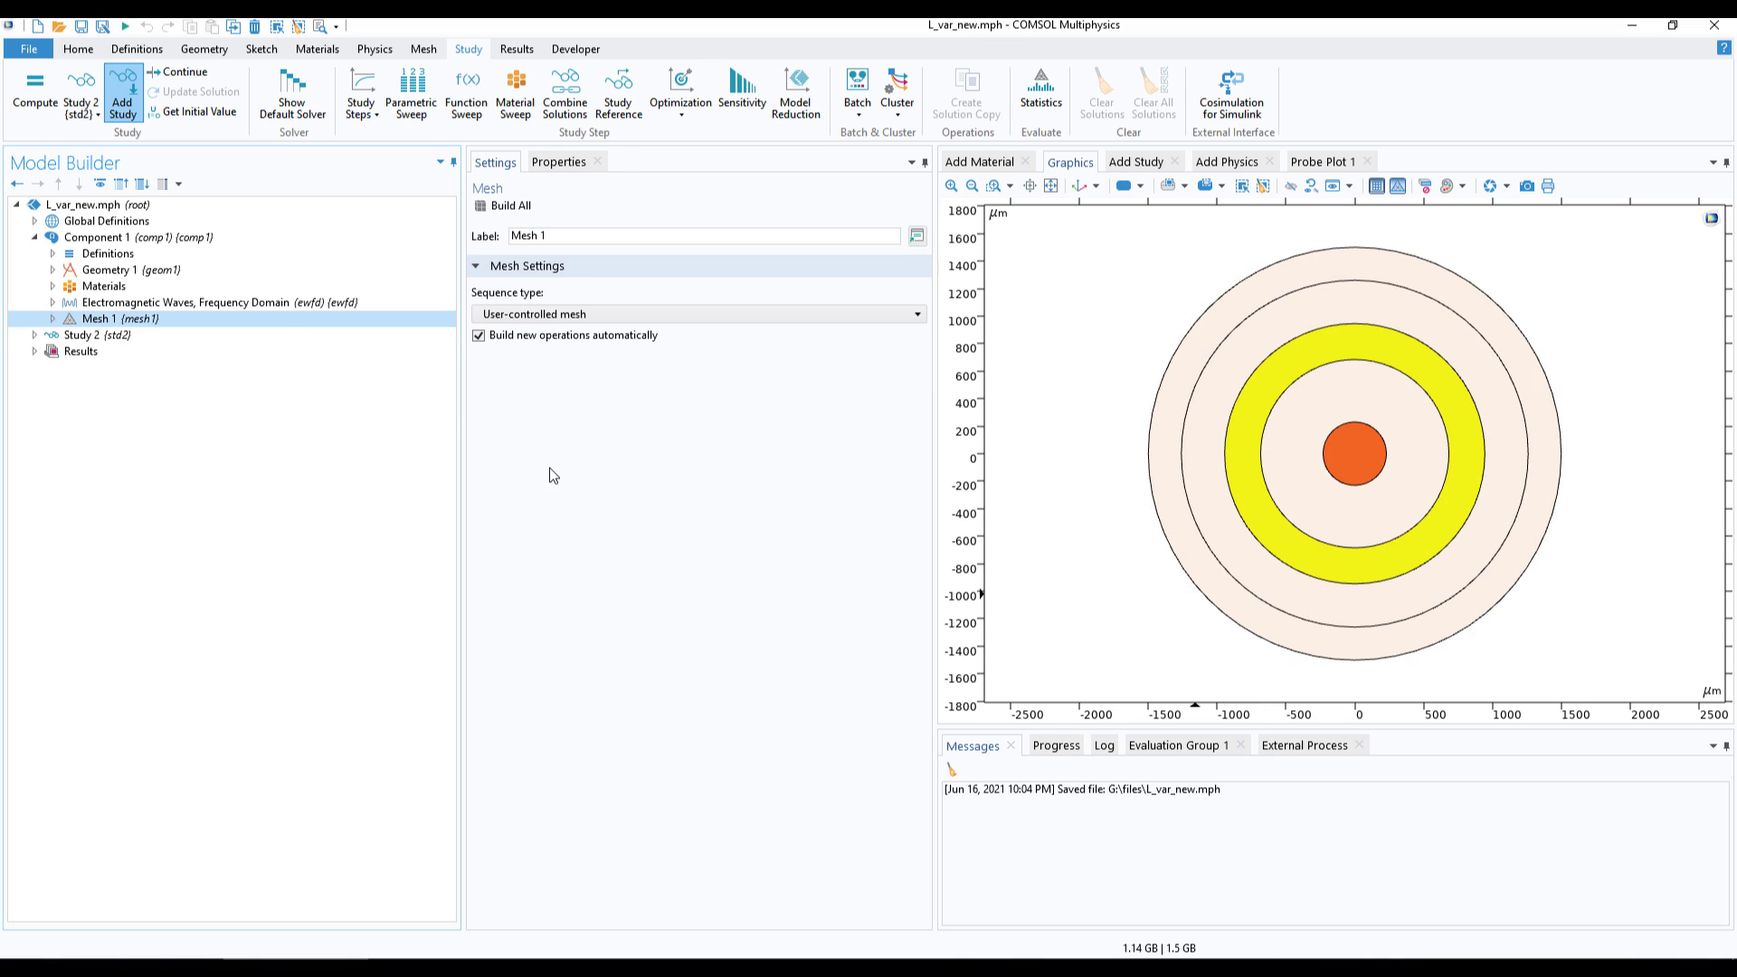
{"action": "mouse_move", "coordinate": [820, 270]}
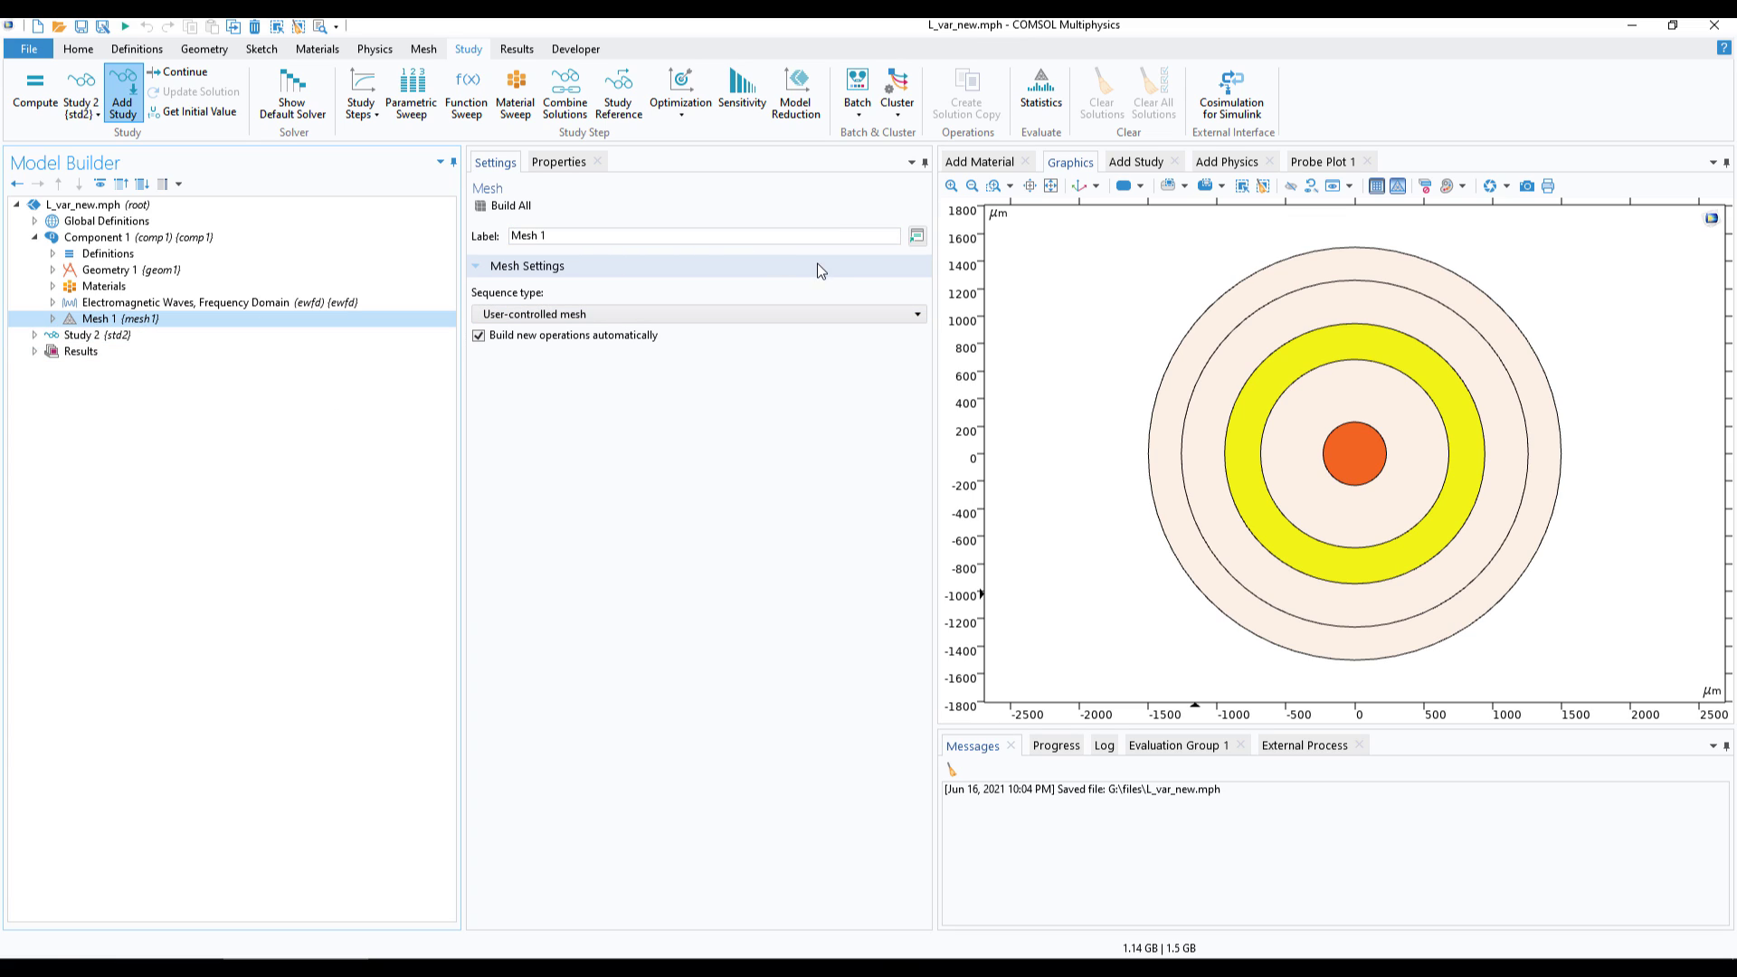
{"action": "mouse_move", "coordinate": [1053, 490]}
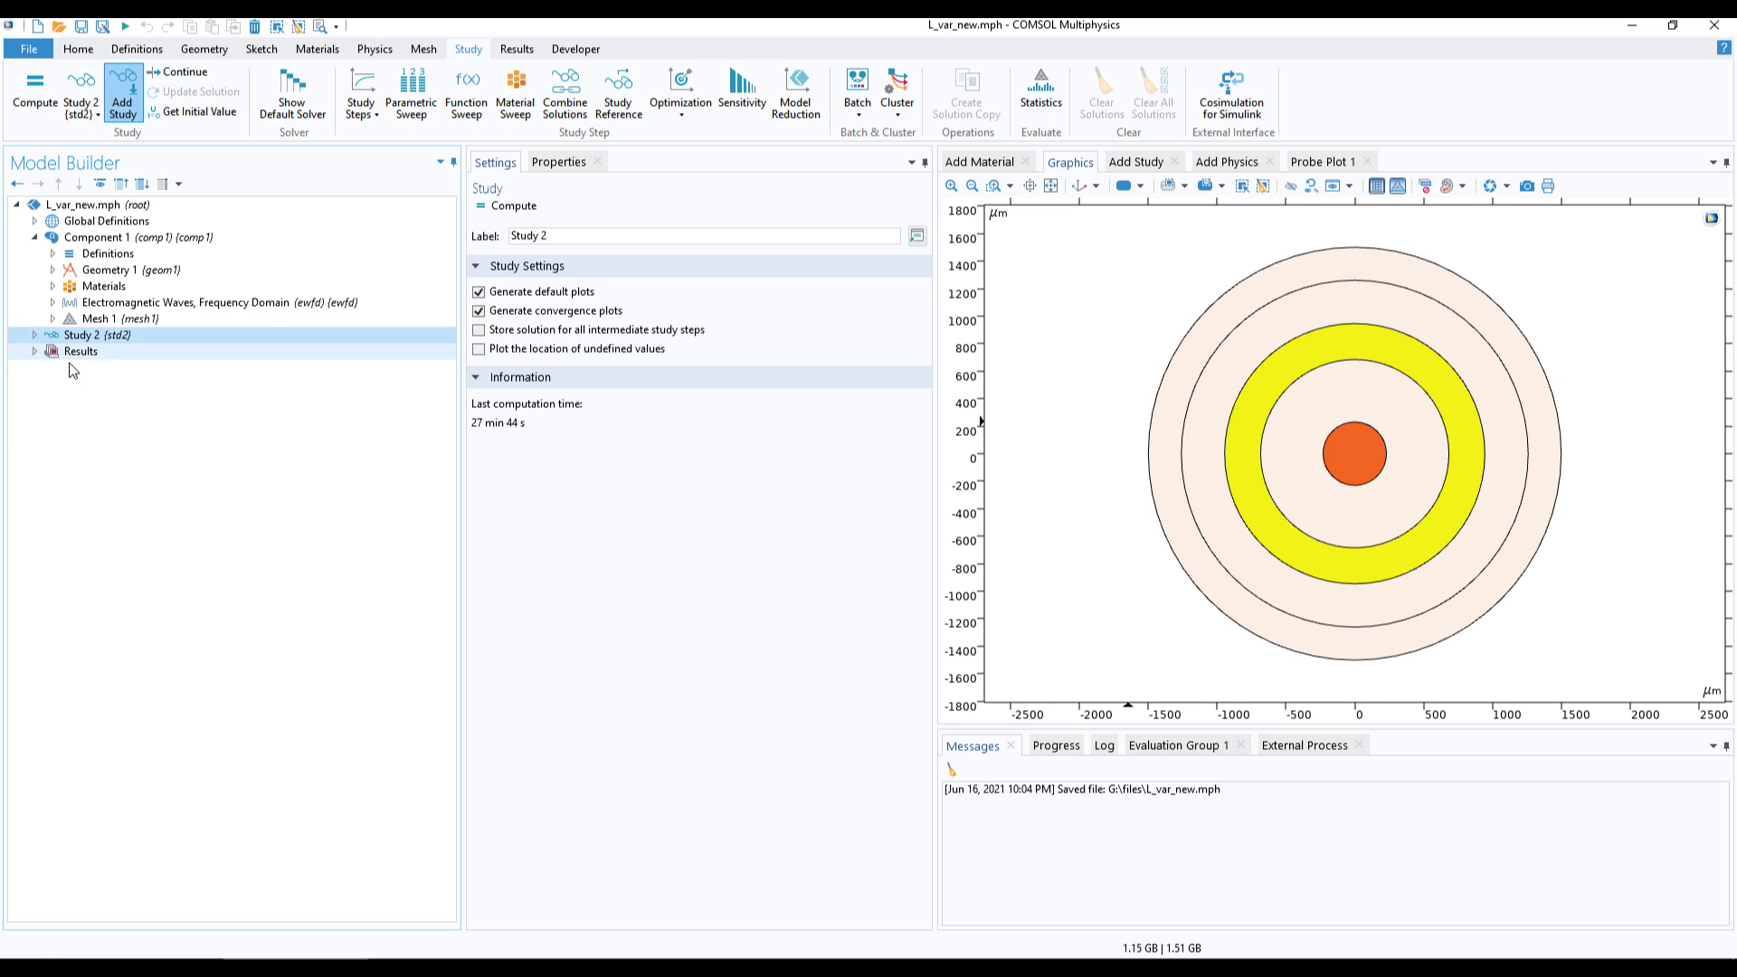
{"action": "left_click", "coordinate": [95, 335]}
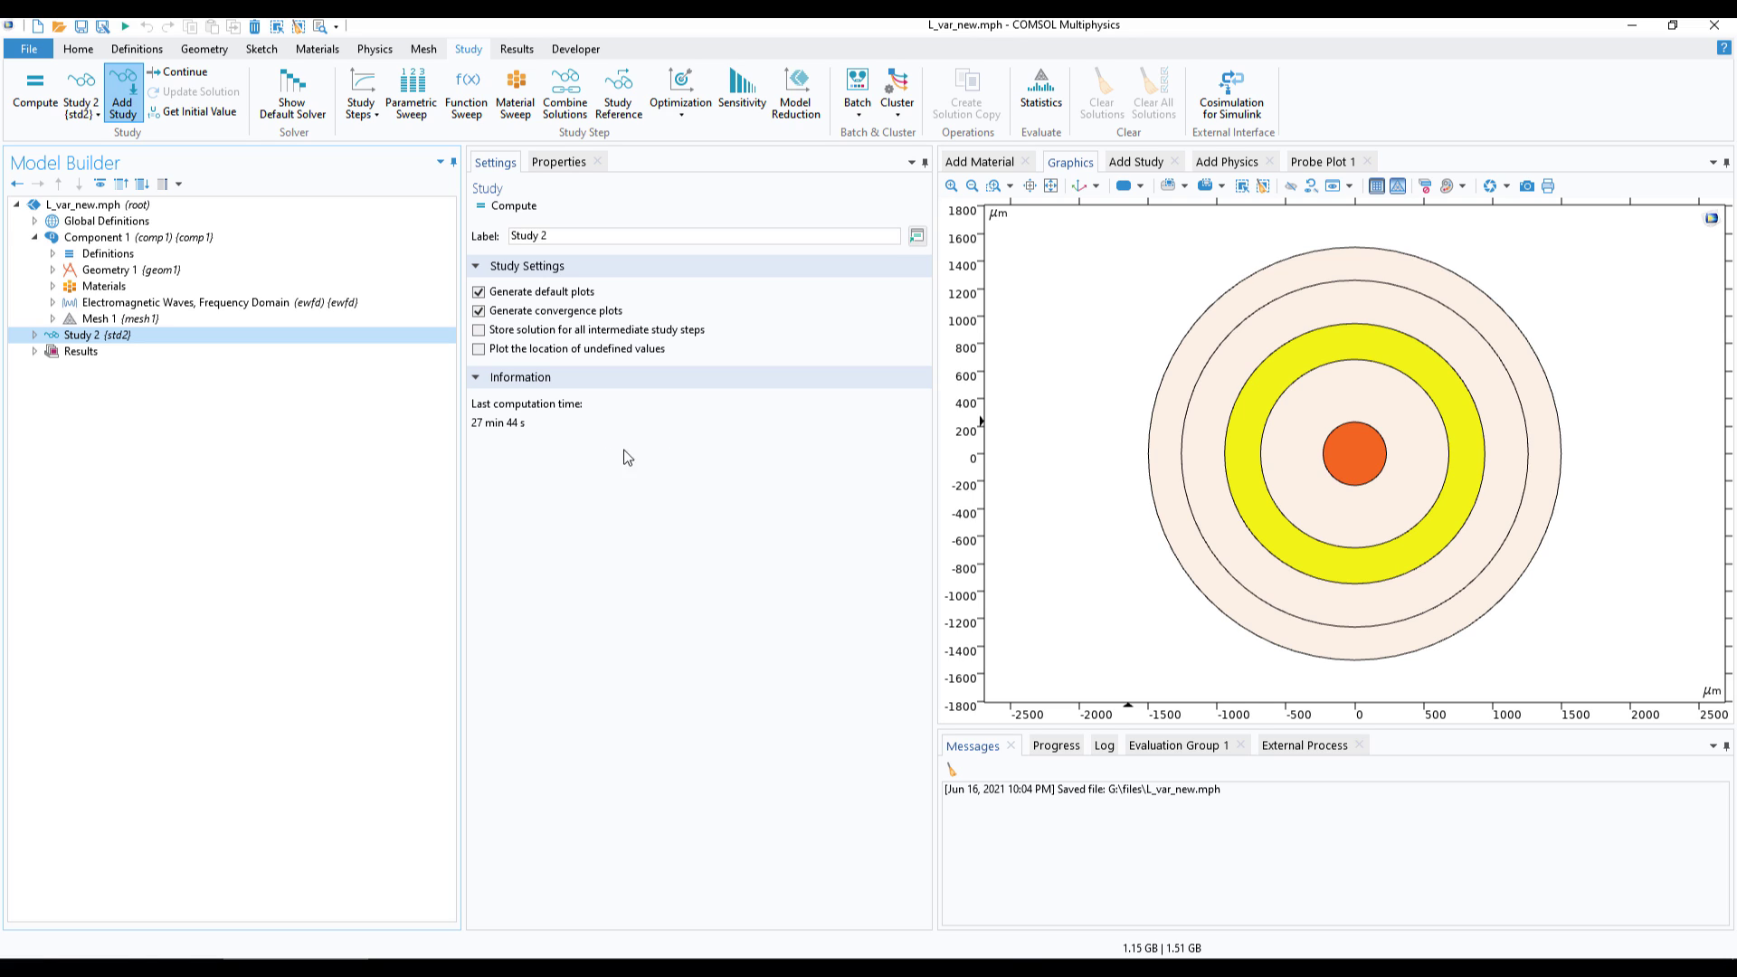
{"action": "mouse_move", "coordinate": [1104, 478]}
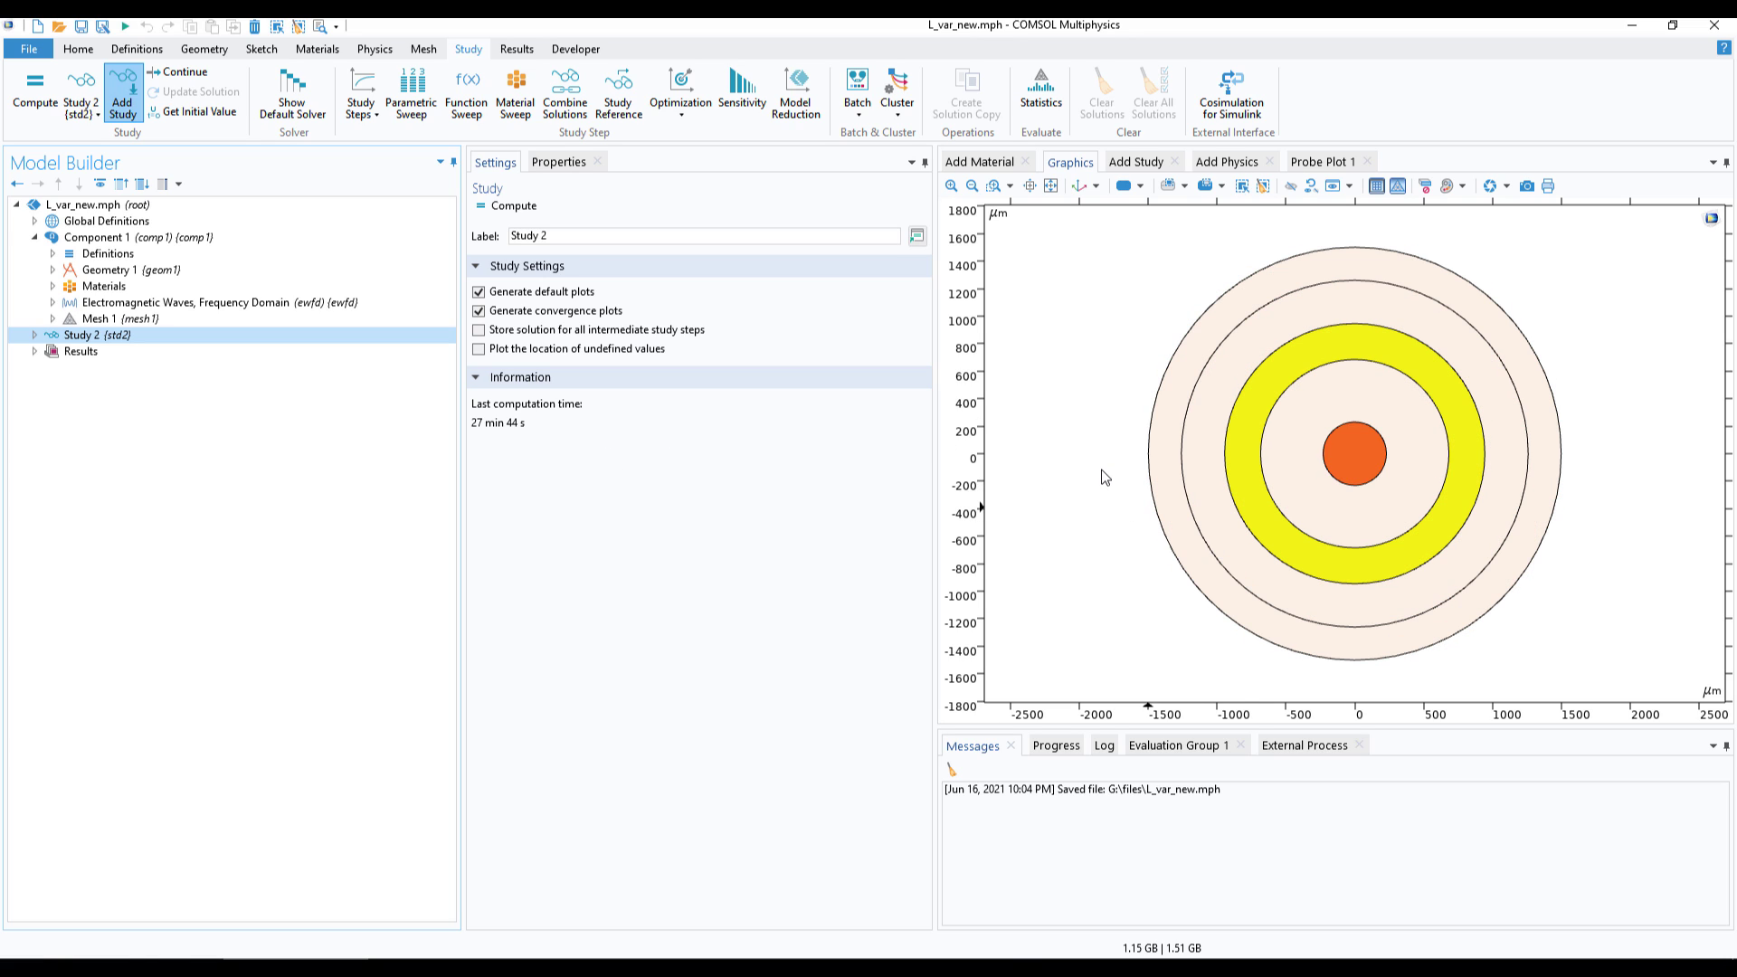